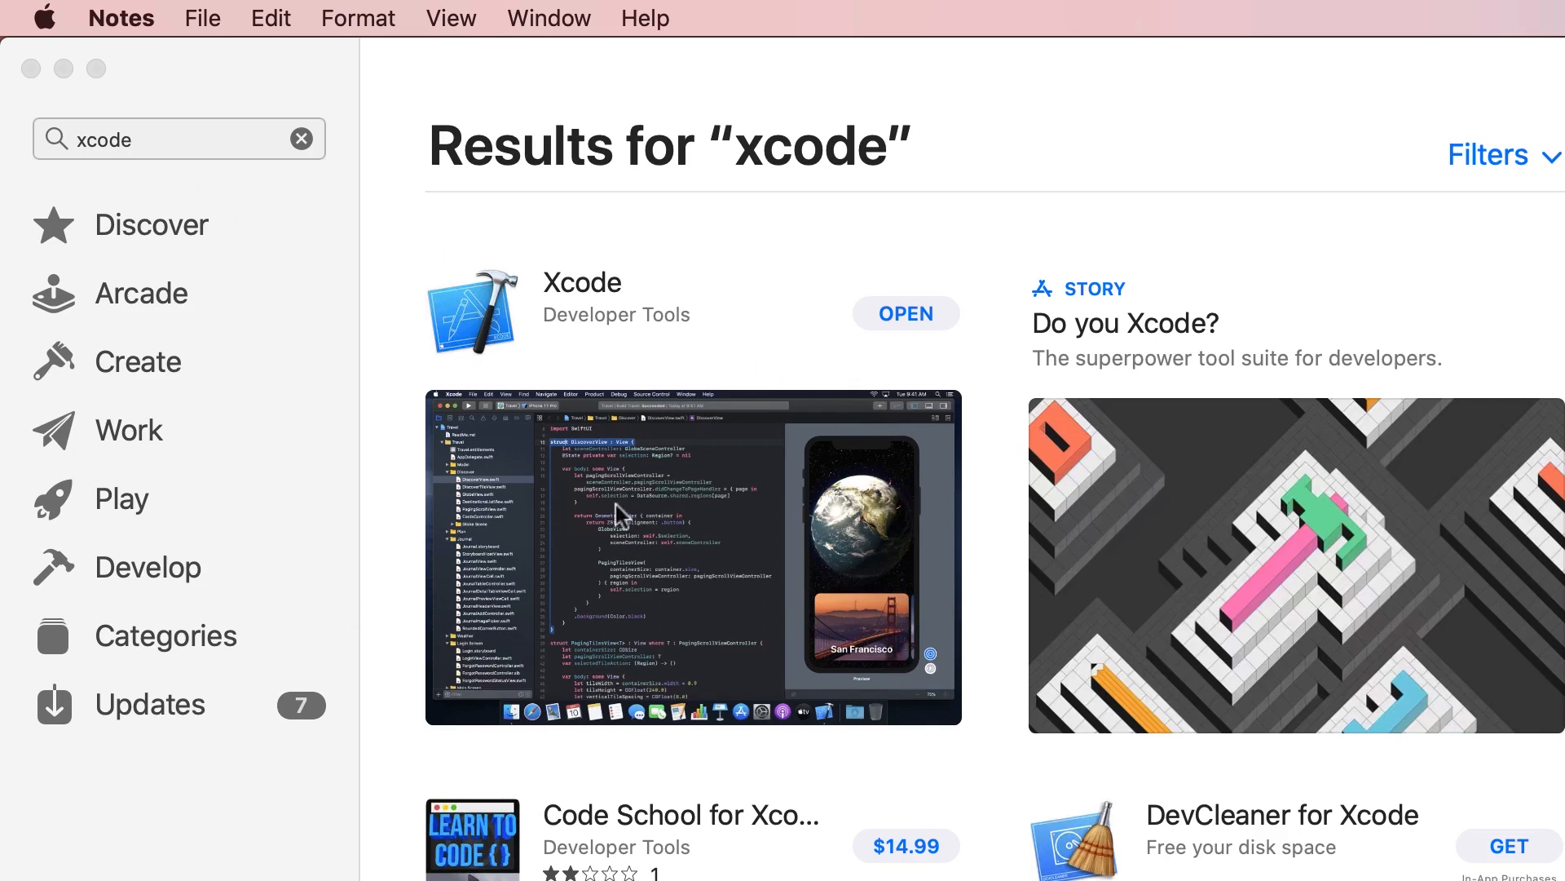
mouse_move(759, 609)
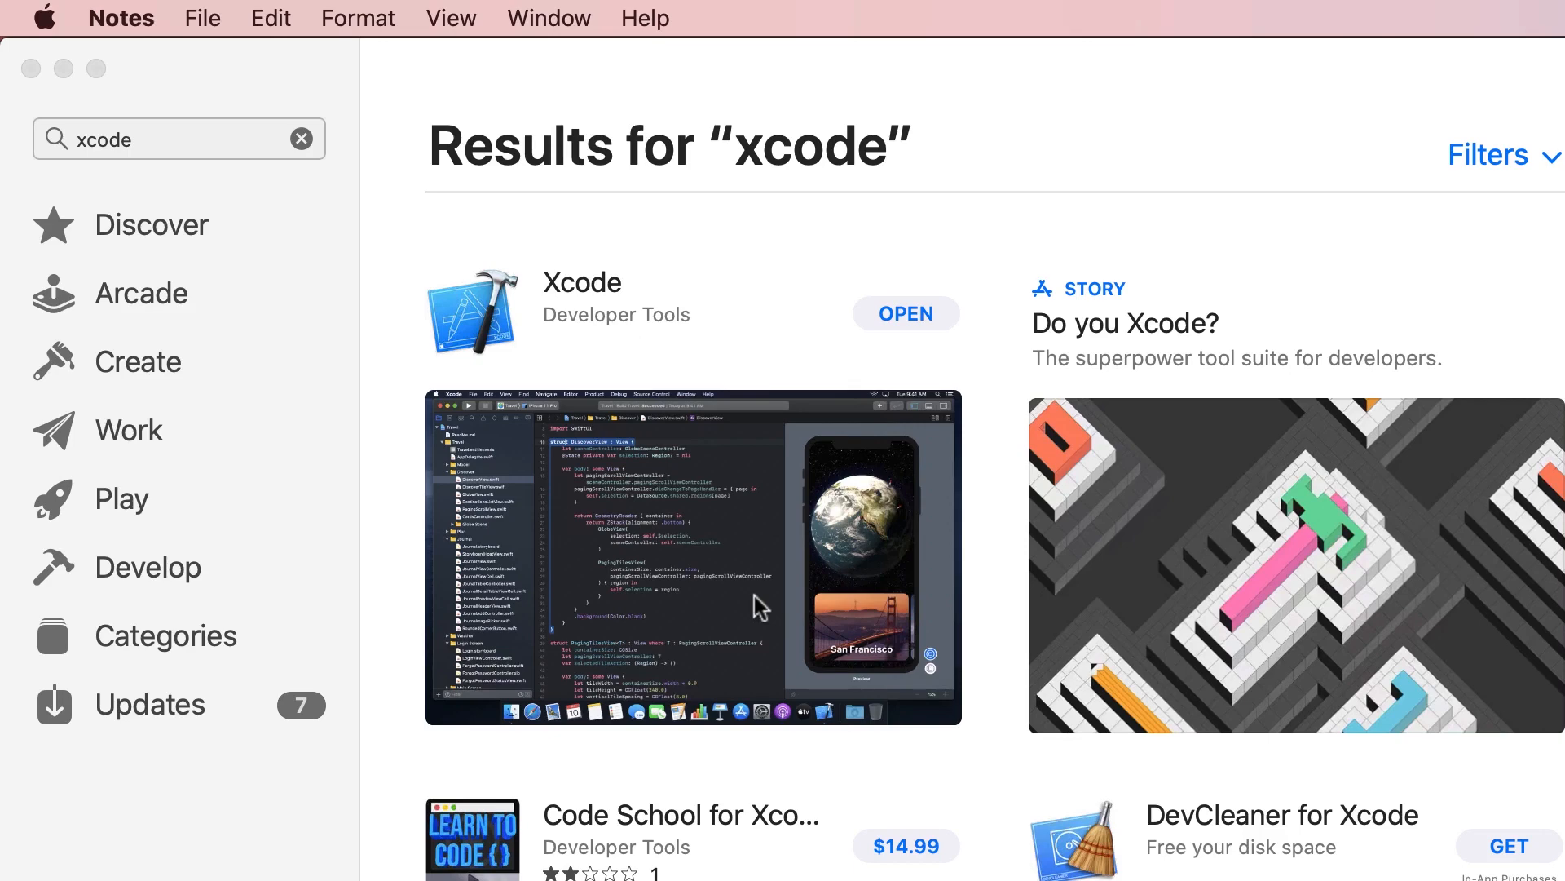
mouse_move(747, 530)
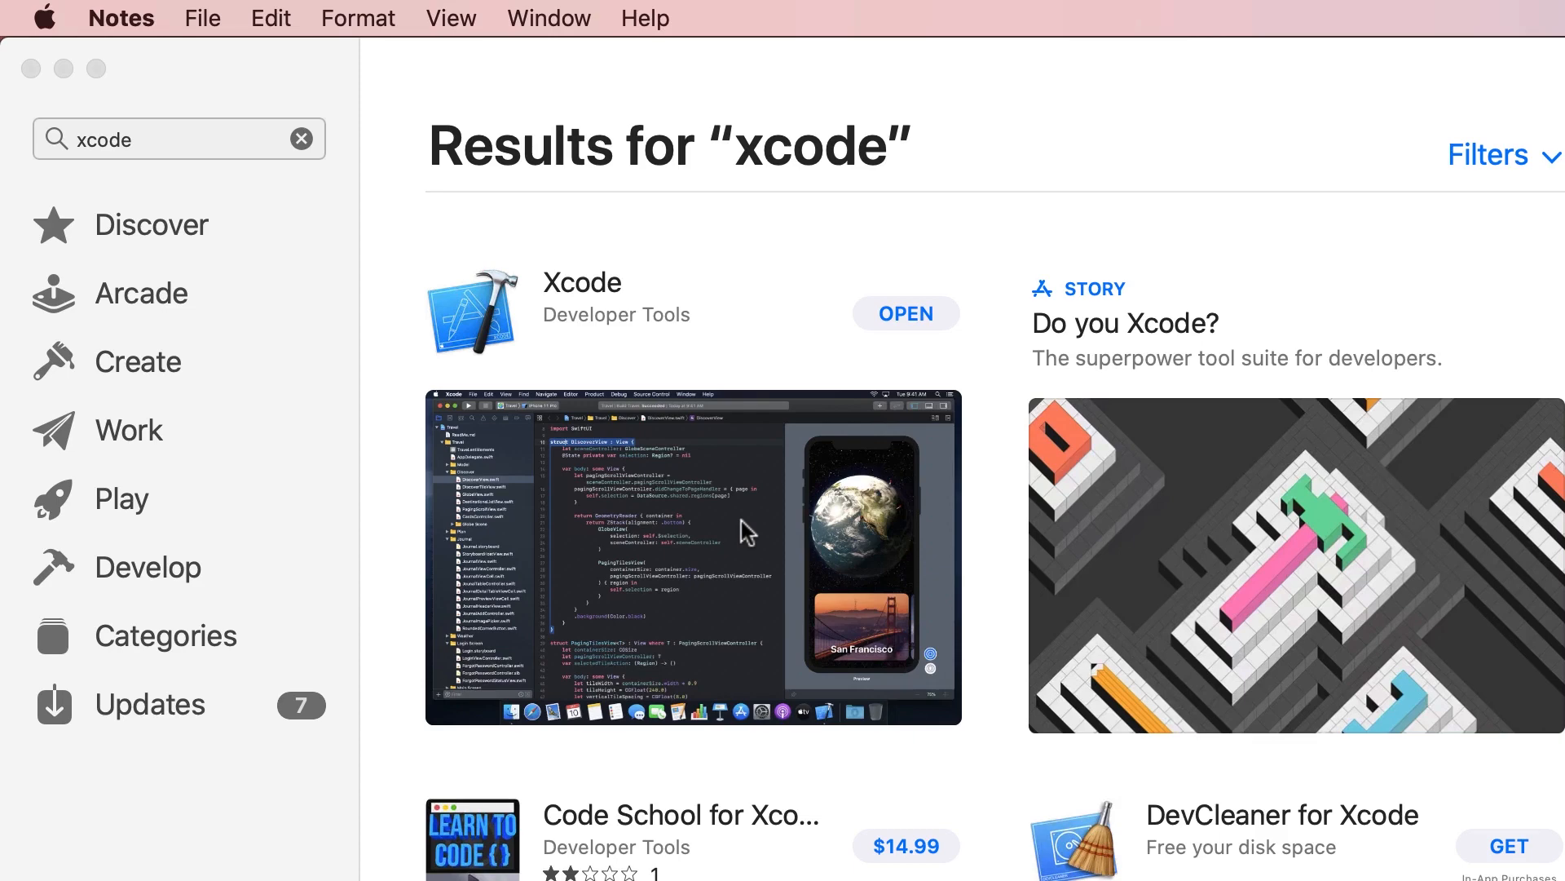
Launch Xcode and confirm Command Line Tools is set to Xcode 11.4.1 in Preferences > Locations.
left_click(904, 313)
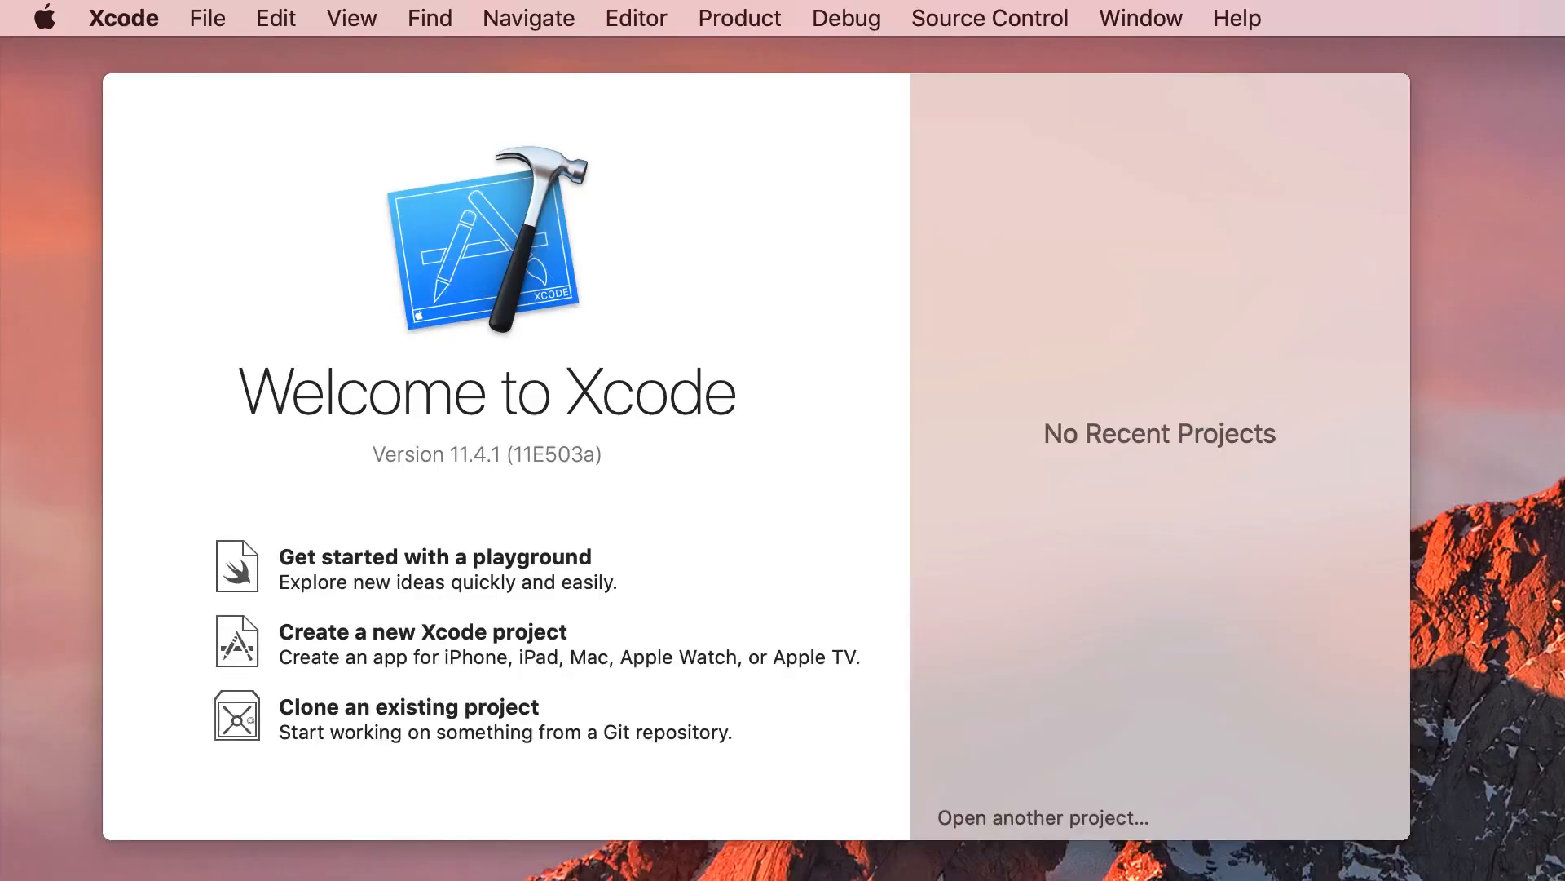
left_click(123, 18)
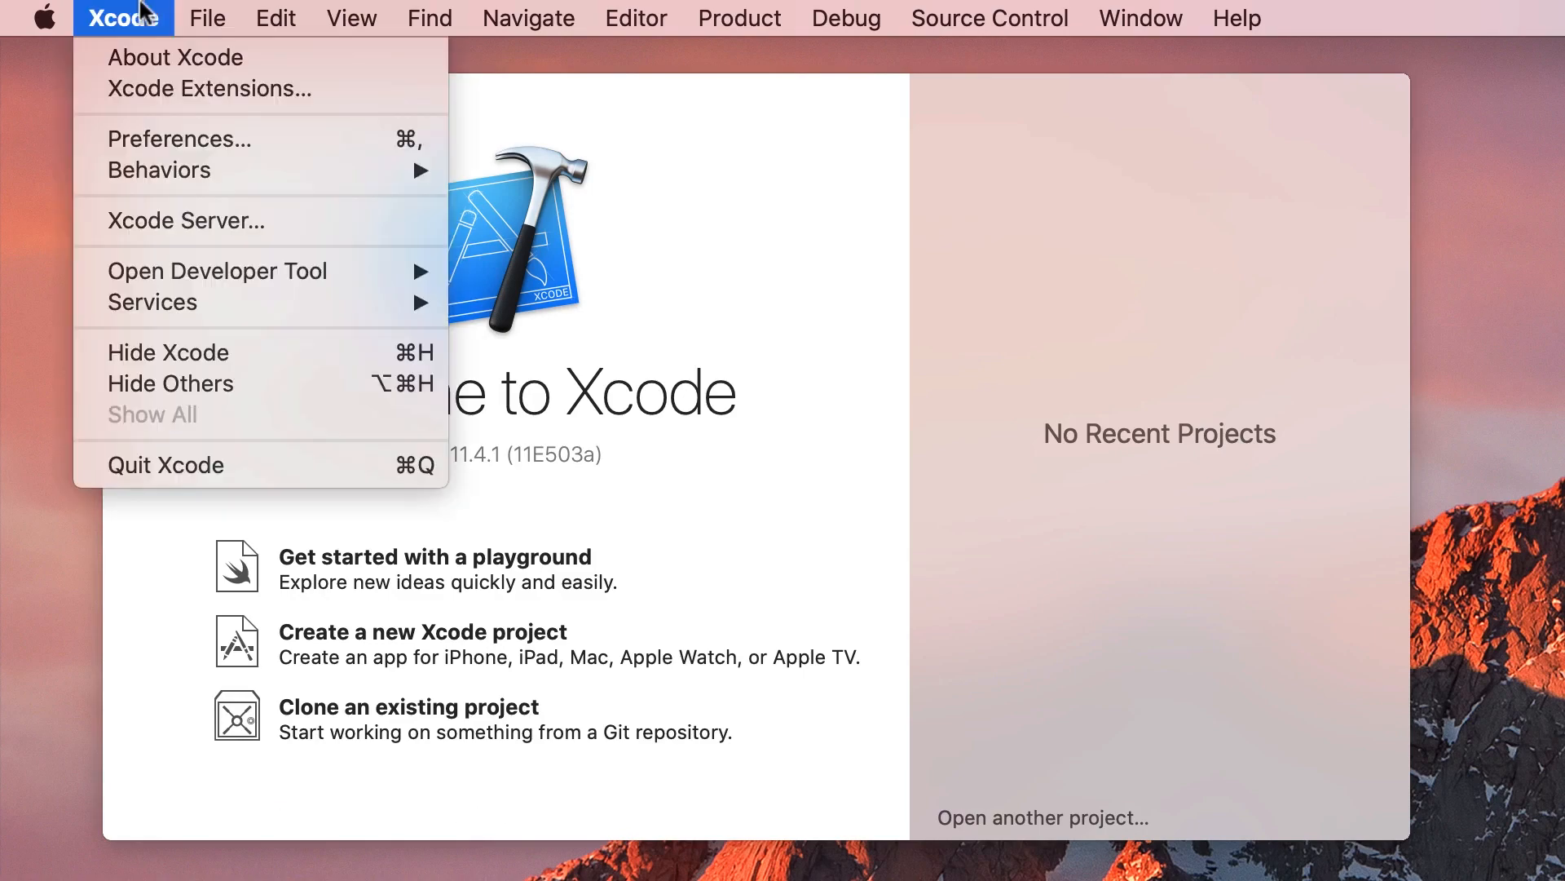
mouse_move(180, 138)
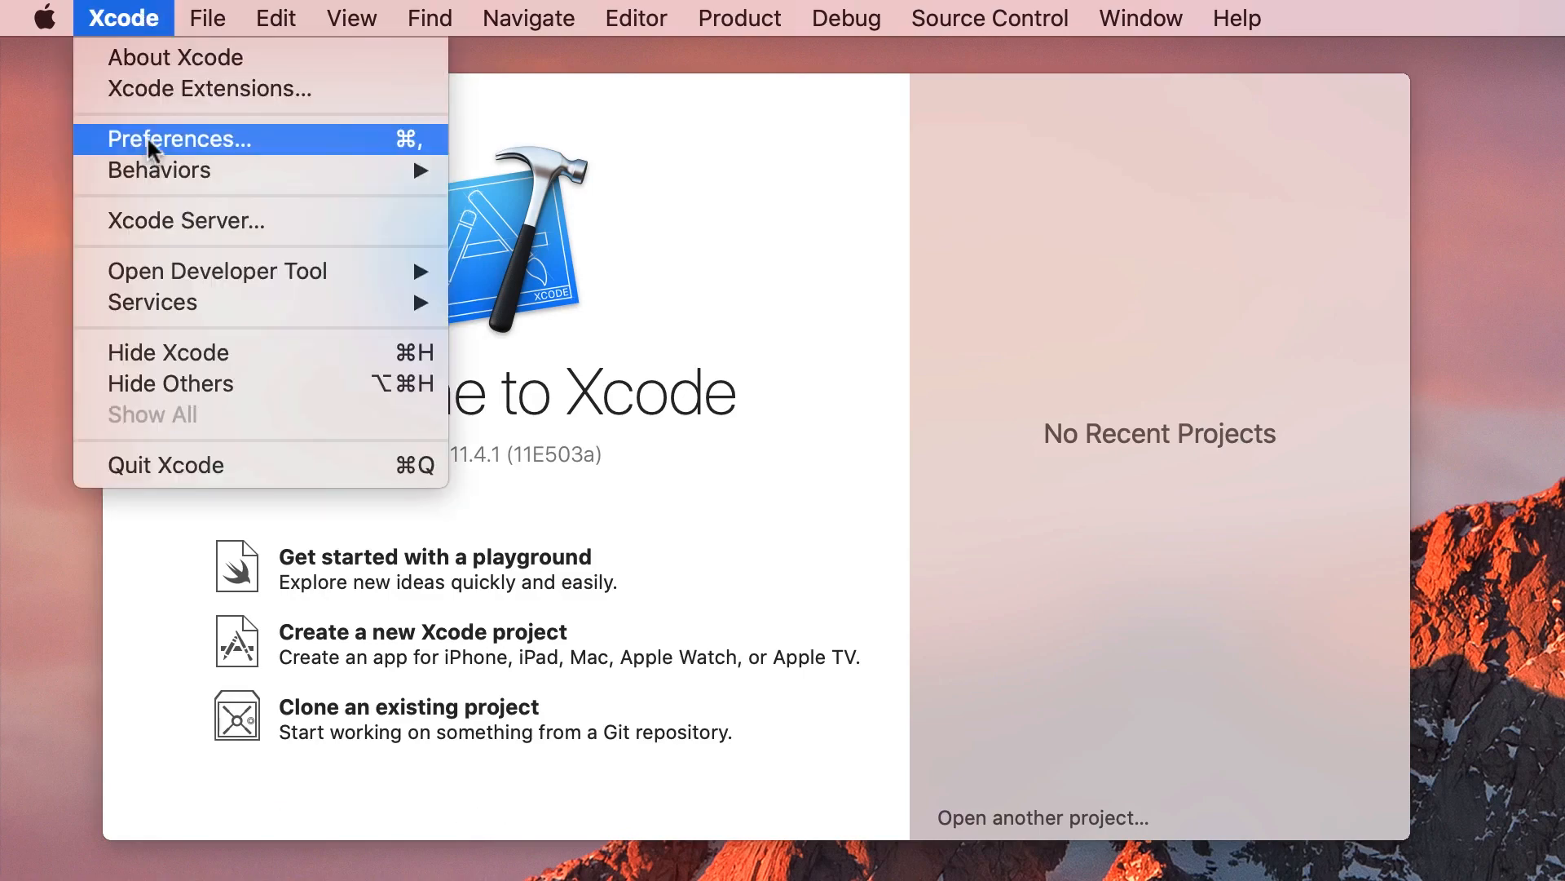
left_click(179, 139)
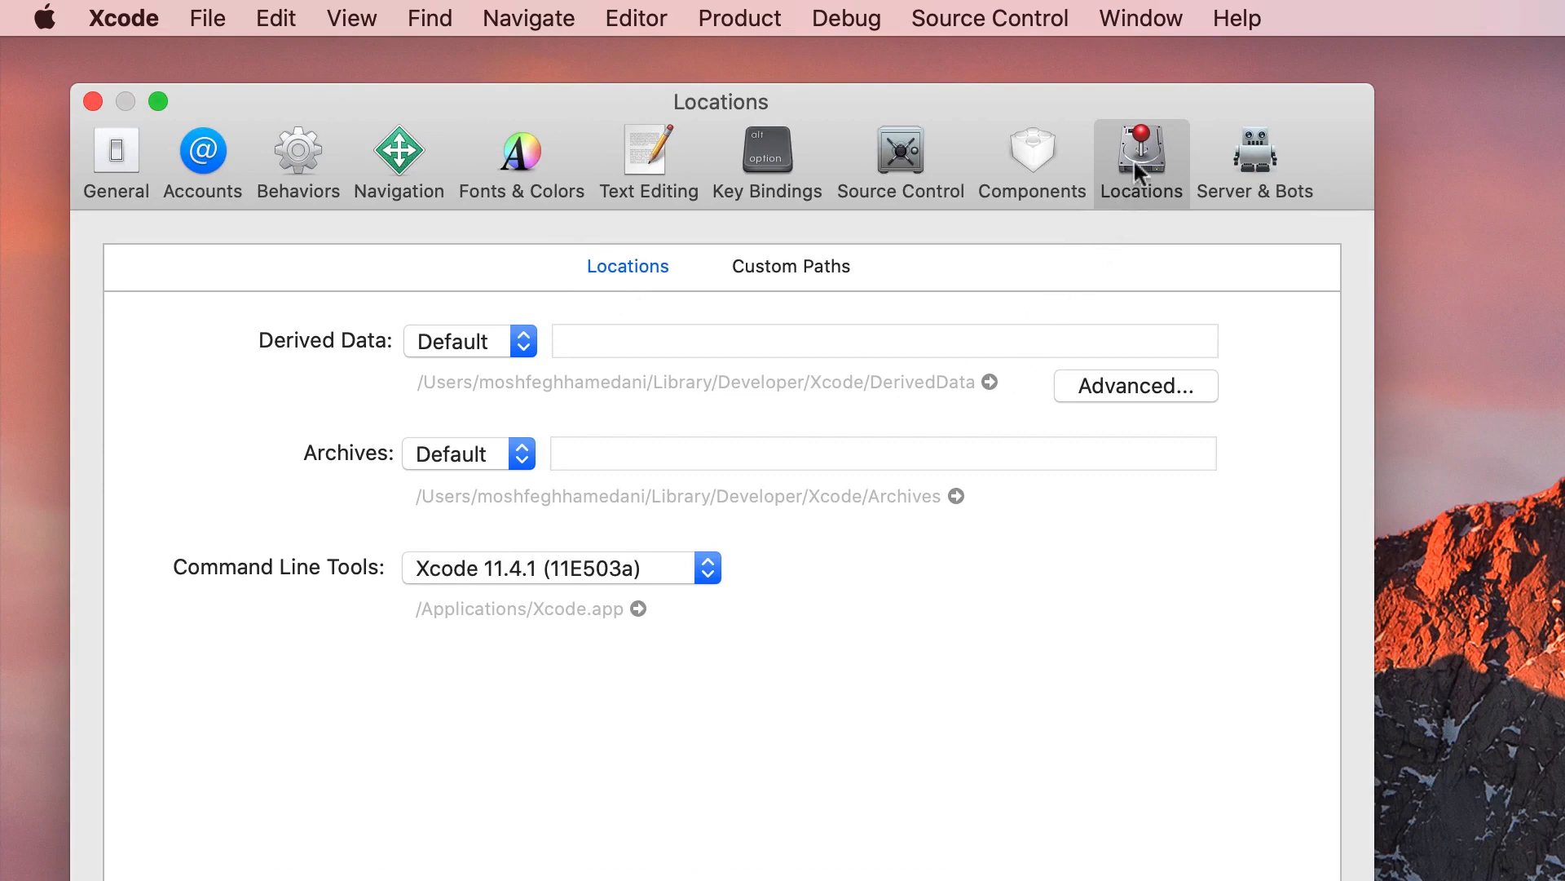
mouse_move(257, 582)
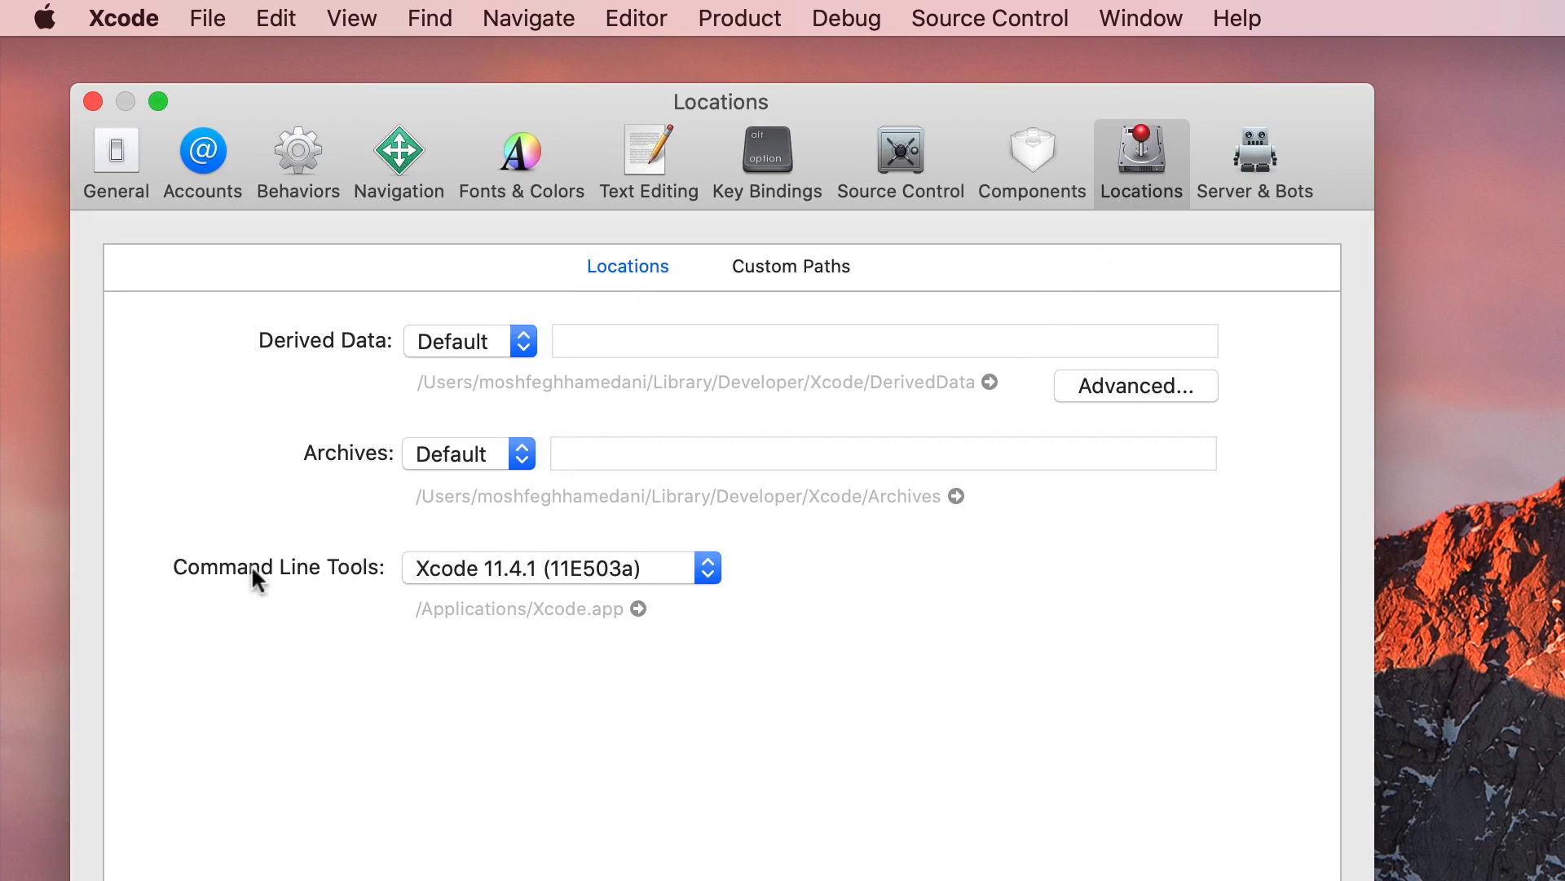
left_click(560, 567)
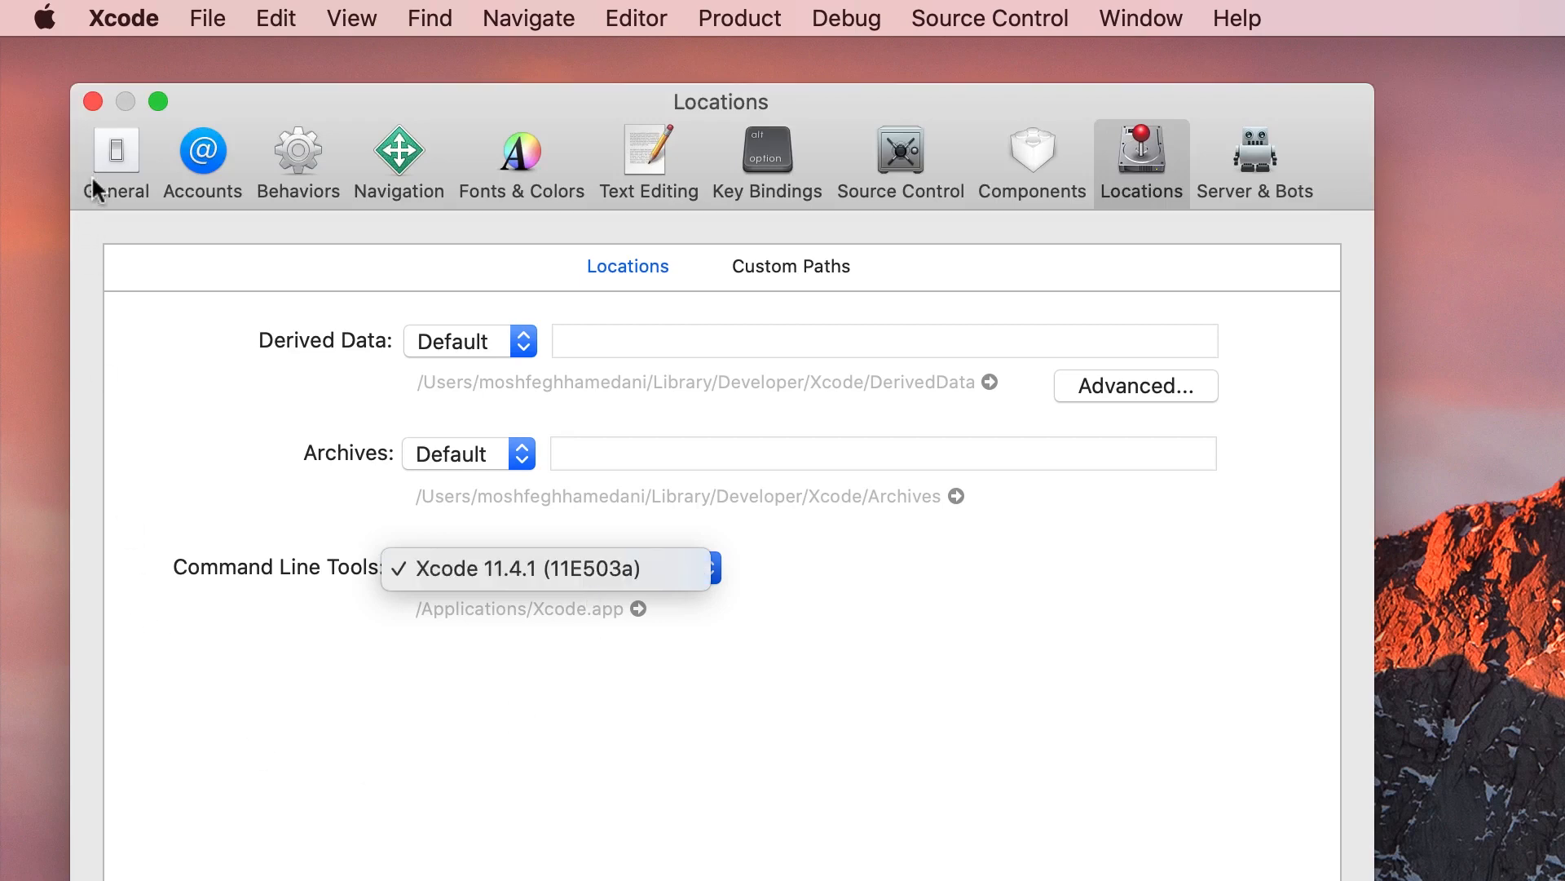
Launch the iPhone Simulator from Xcode's Open Developer Tool menu.
left_click(123, 18)
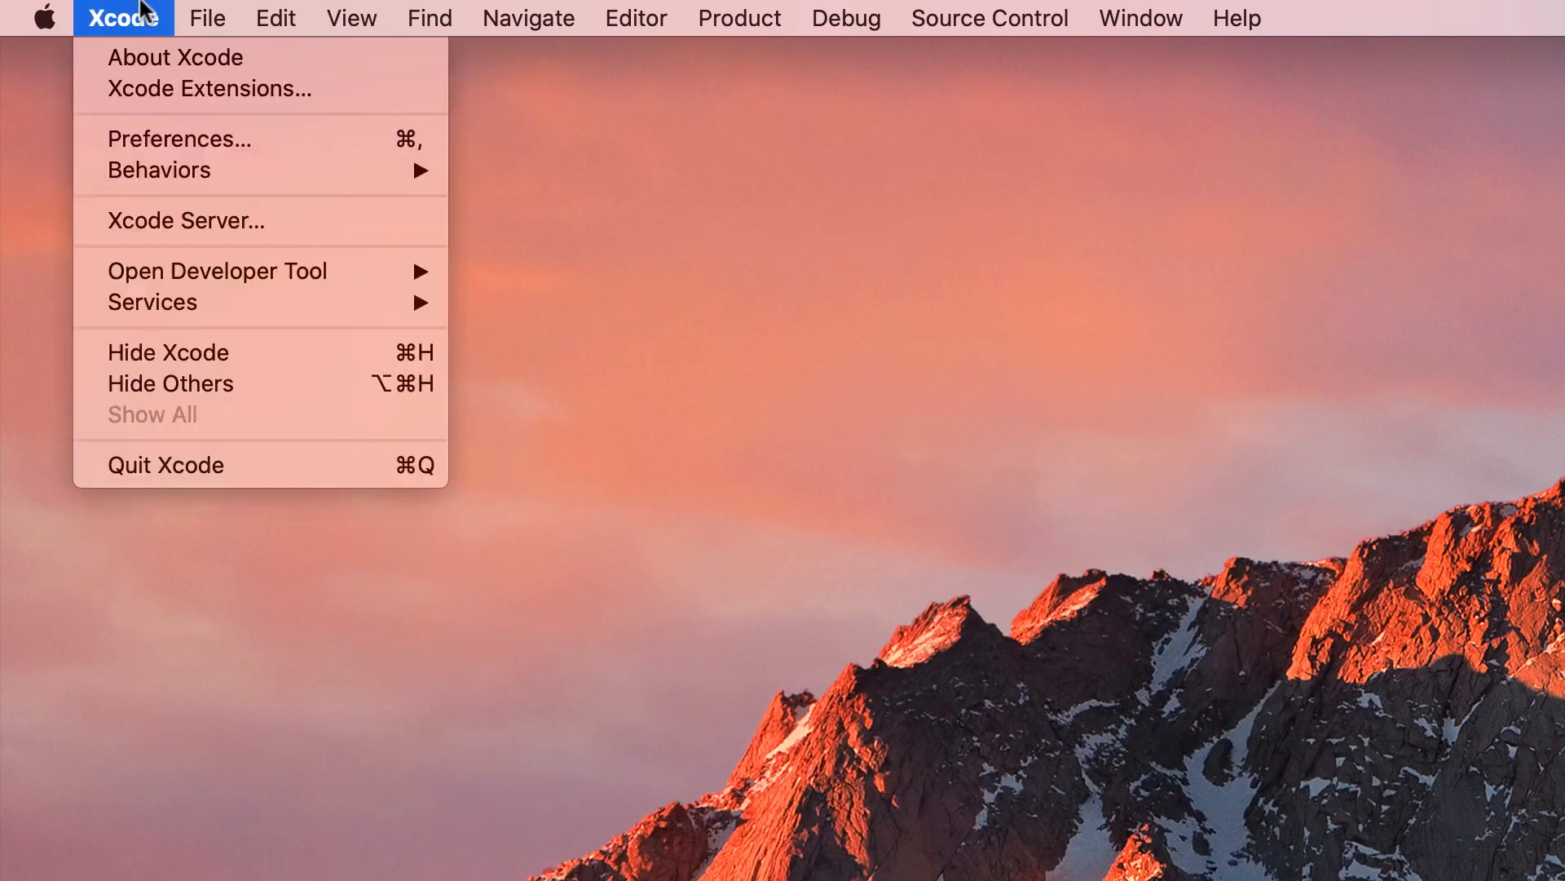
mouse_move(217, 270)
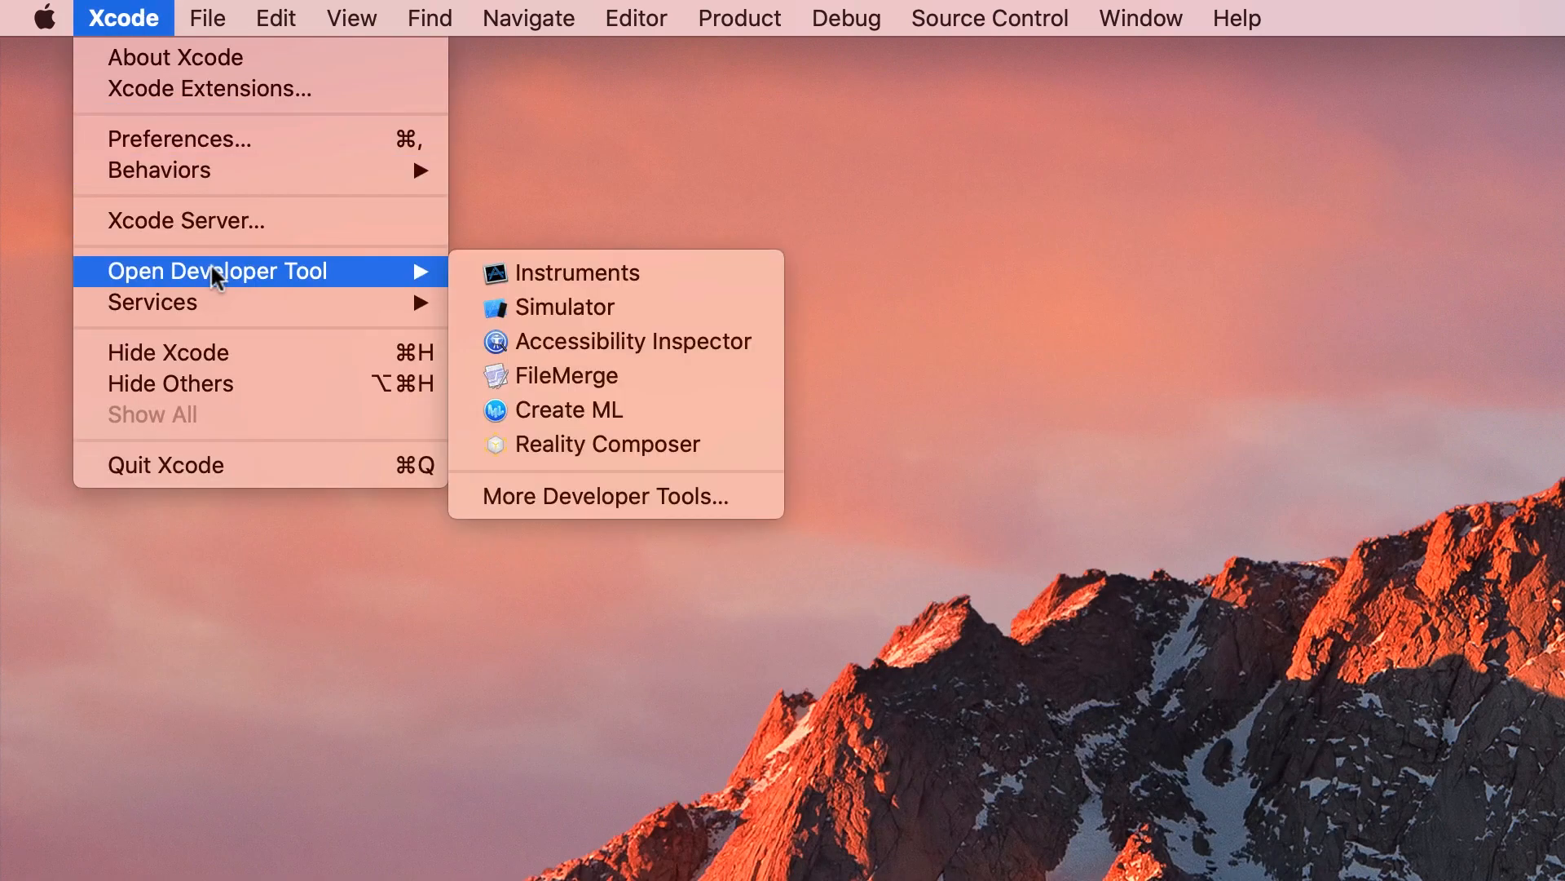
left_click(564, 307)
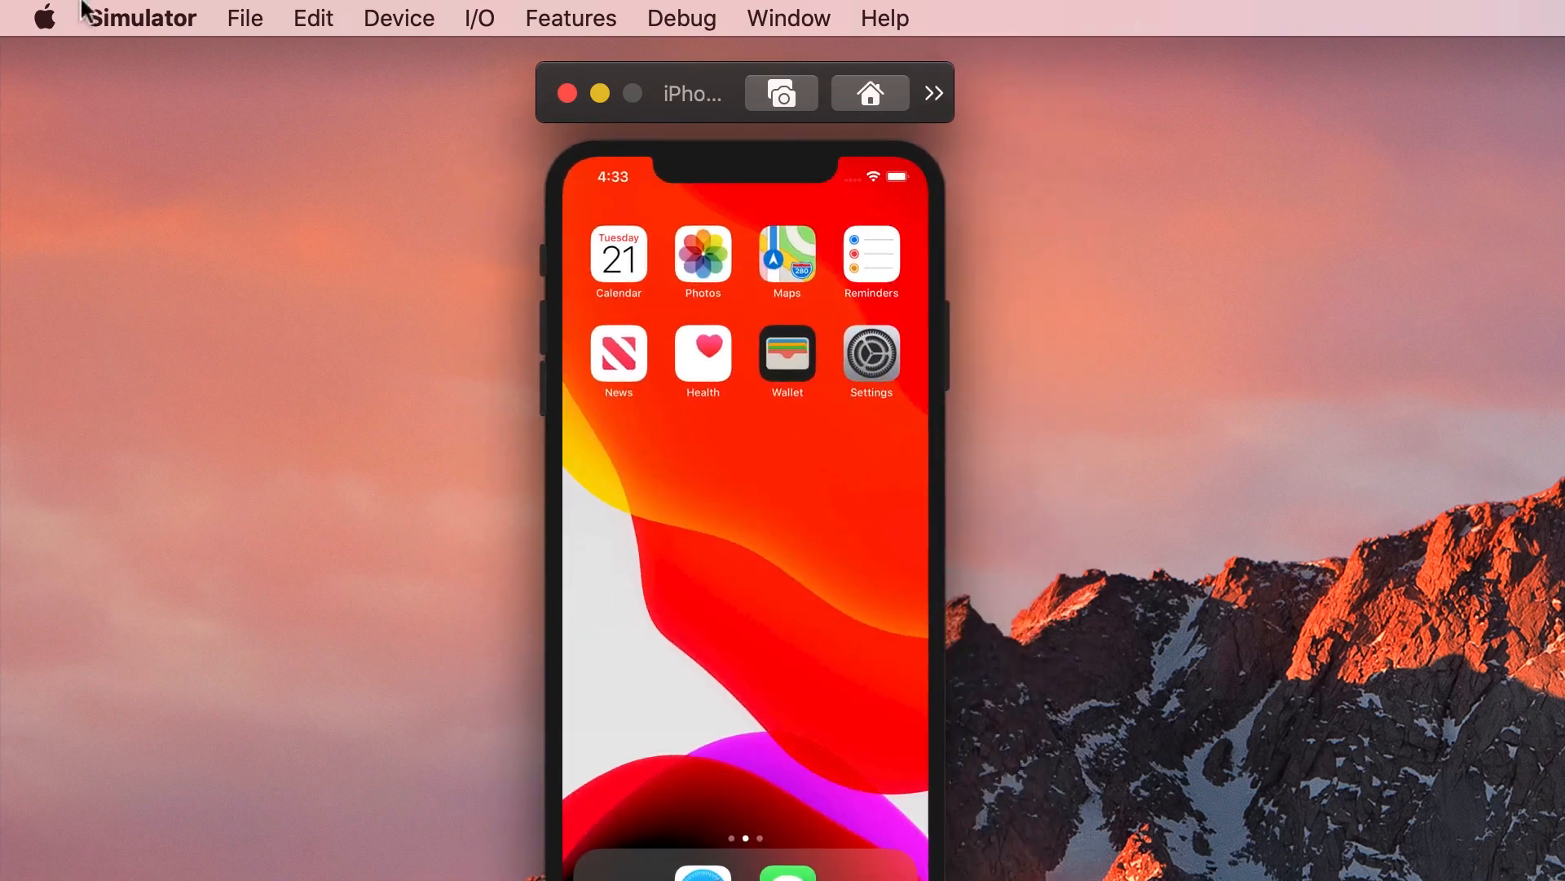
Open an extra iPhone 8 device and run DoneWithIt on the iOS simulator from Expo DevTools.
left_click(245, 18)
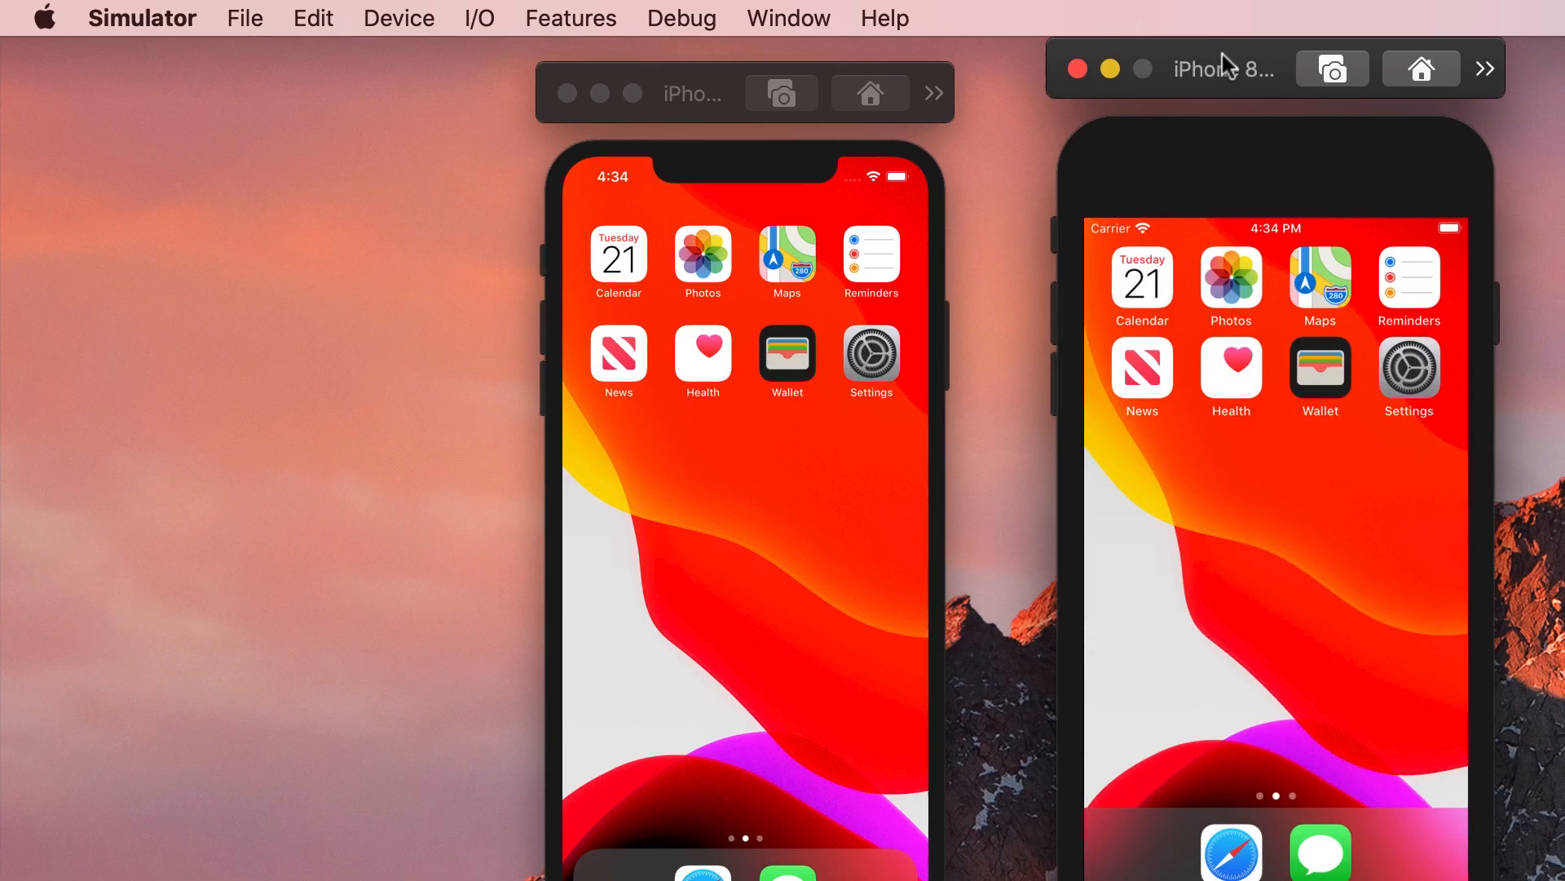
mouse_move(1226, 58)
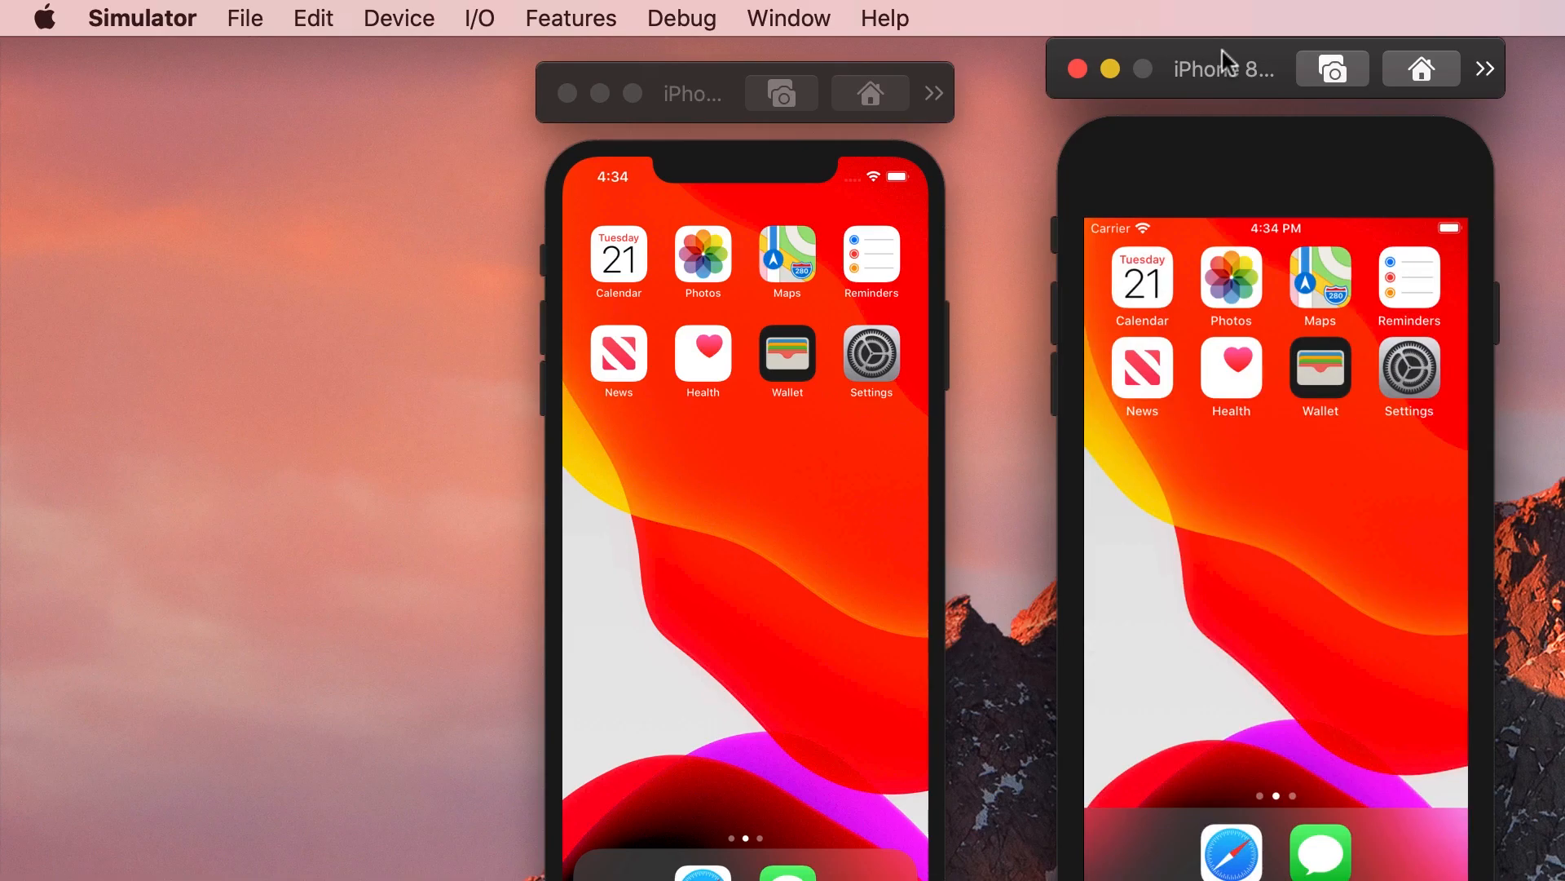
left_click(1076, 68)
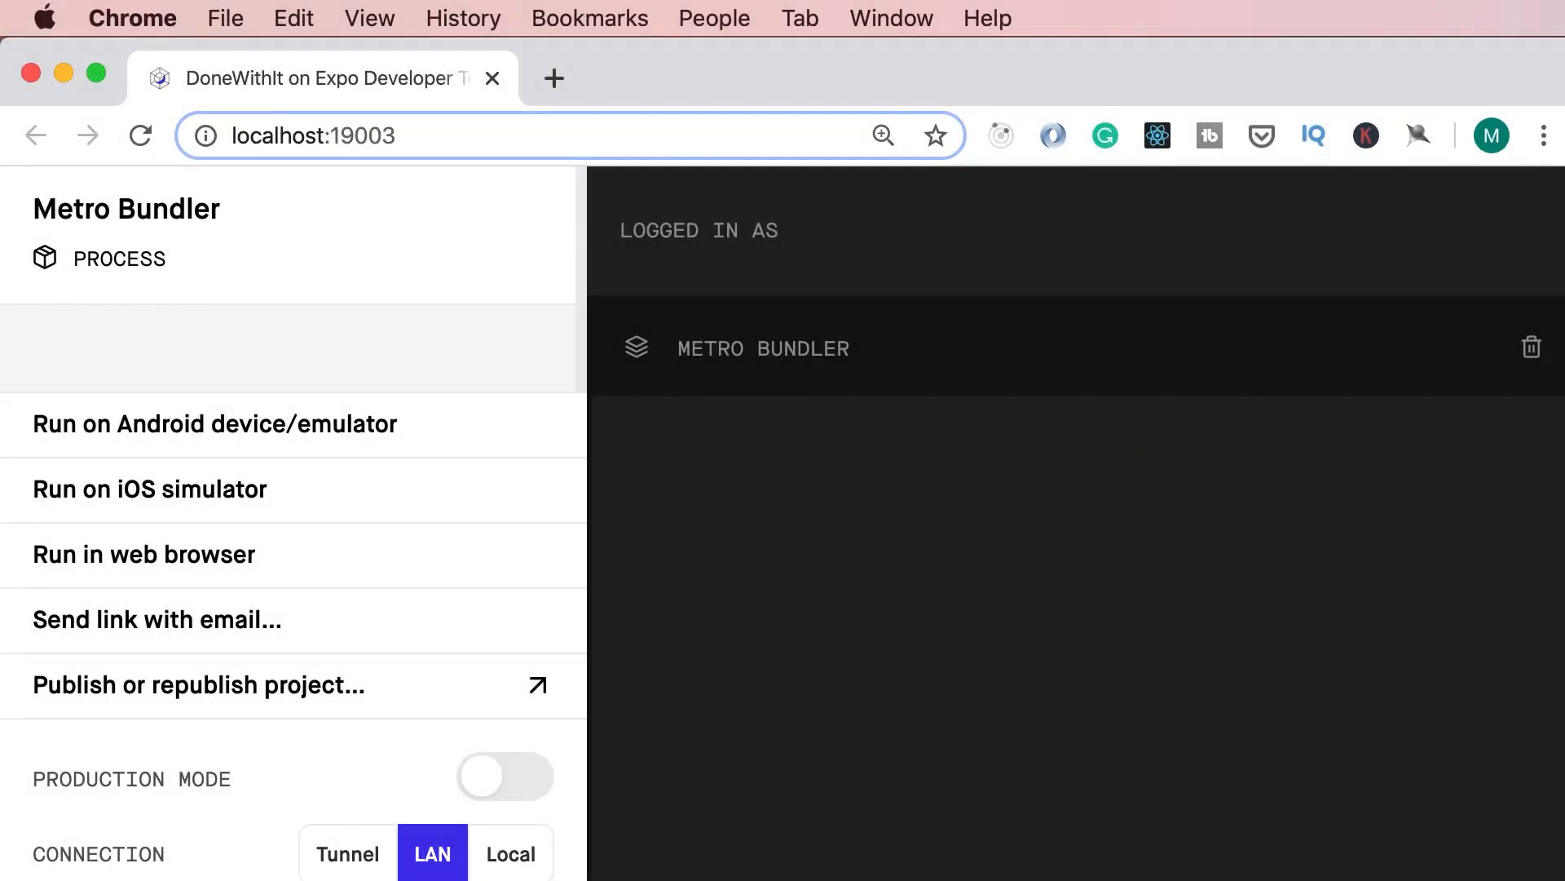
mouse_move(280, 489)
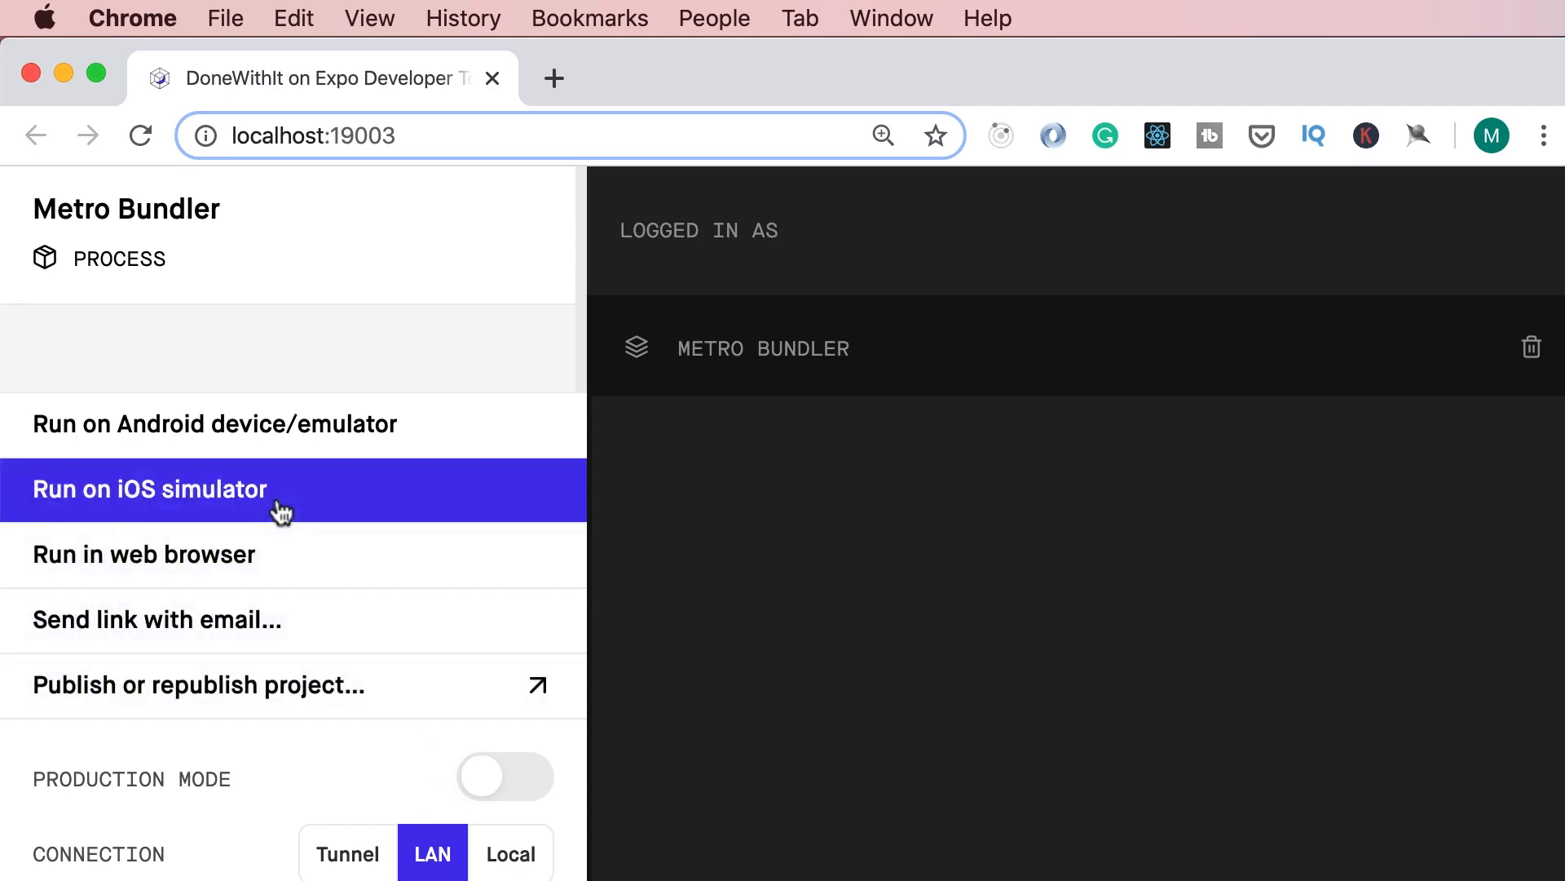
left_click(150, 489)
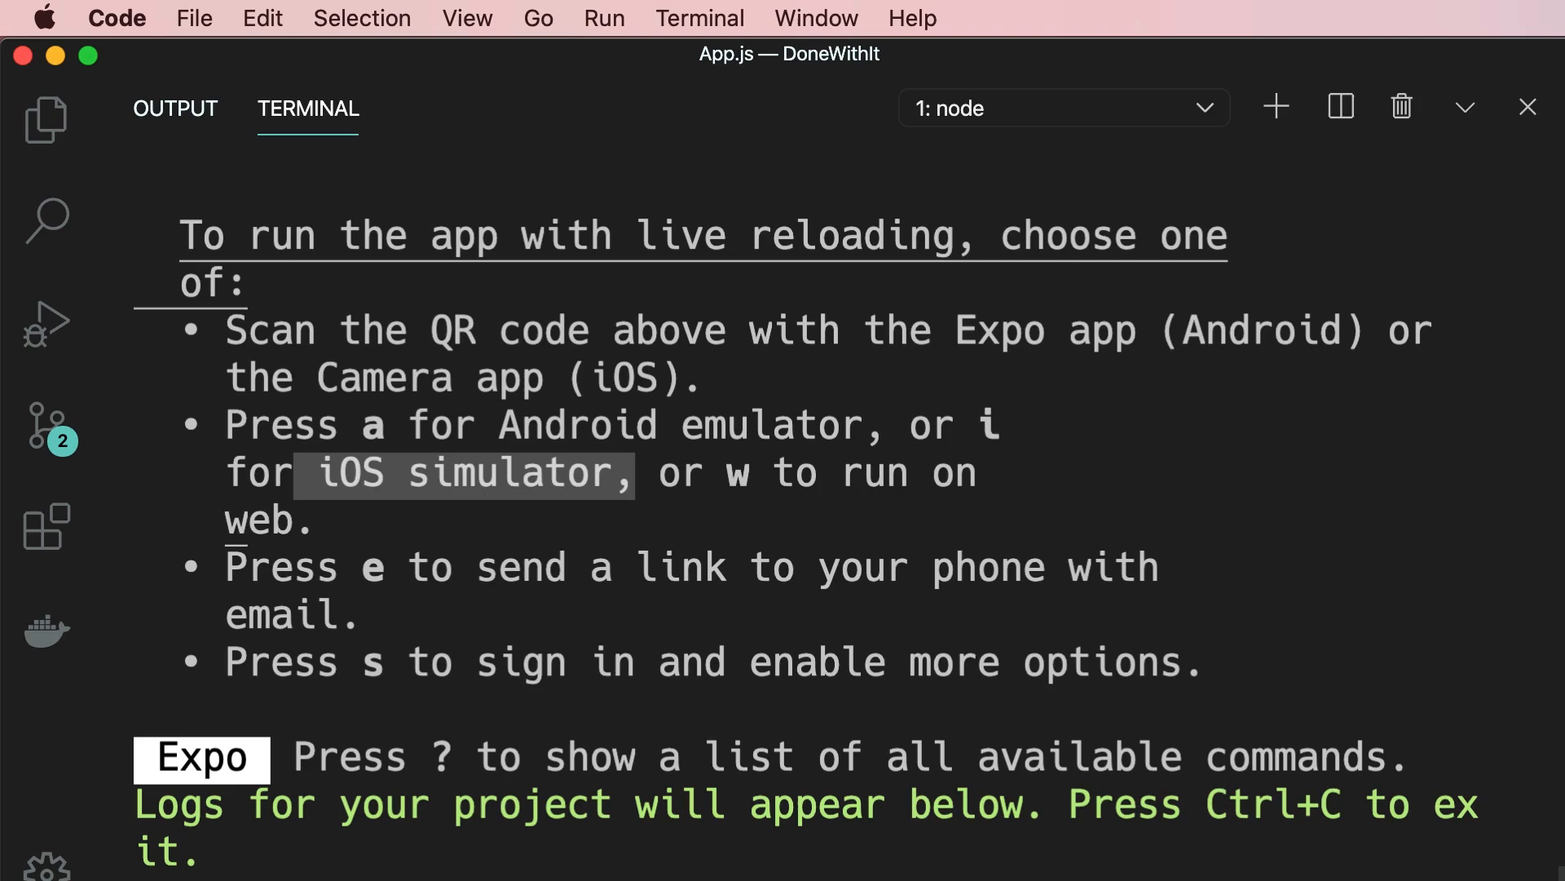
Press i in the VS Code Expo terminal to open DoneWithIt in the iOS simulator.
key("i")
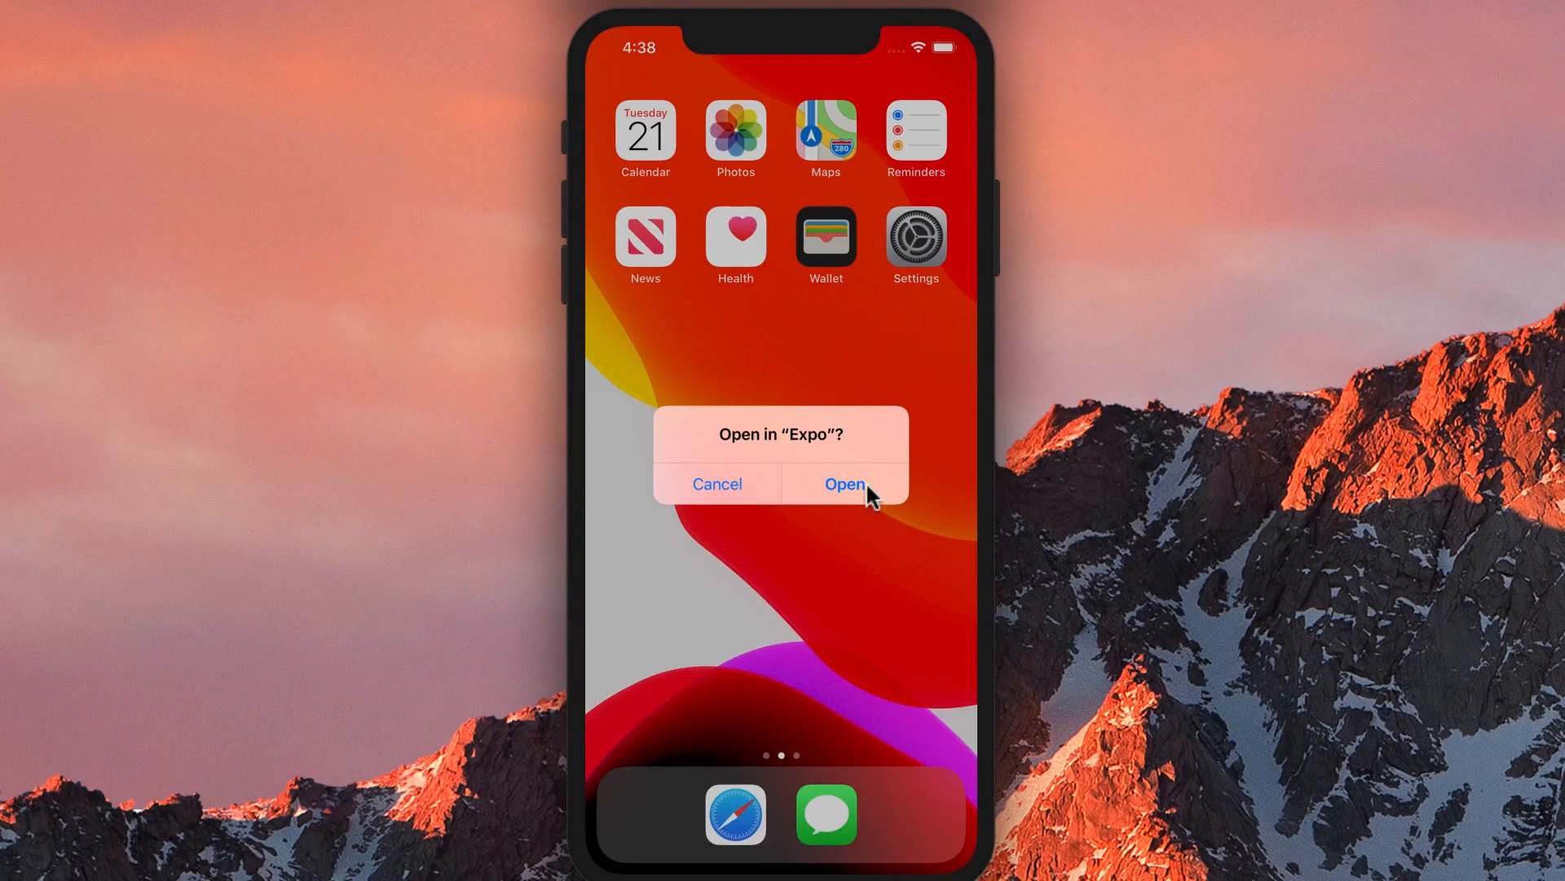
Accept Open in Expo, dismiss the welcome notice, and close the developer menu sheet.
left_click(843, 484)
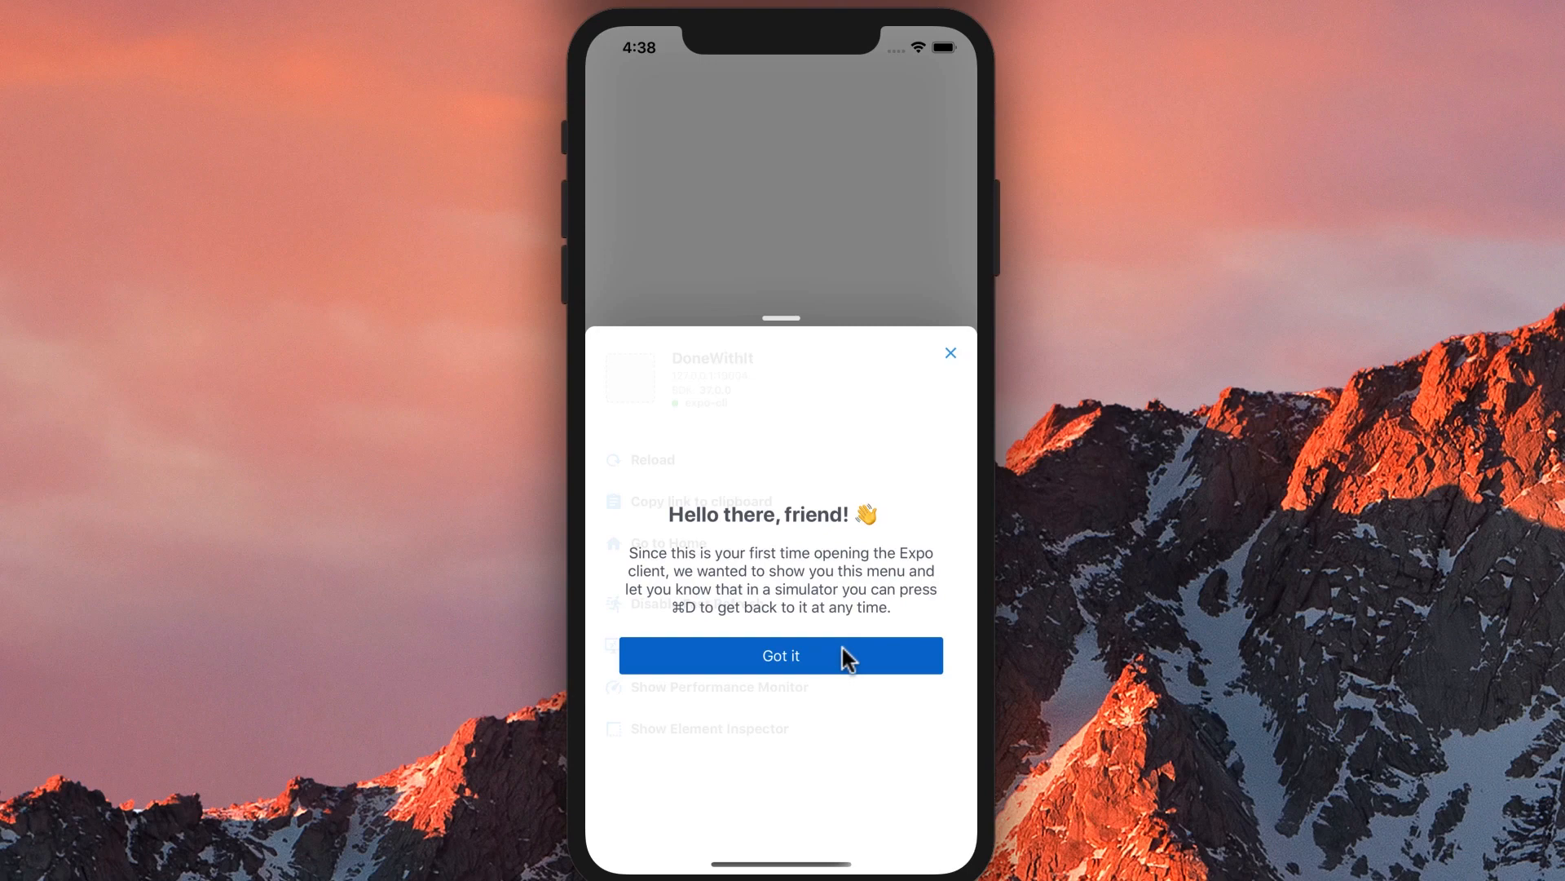
left_click(782, 654)
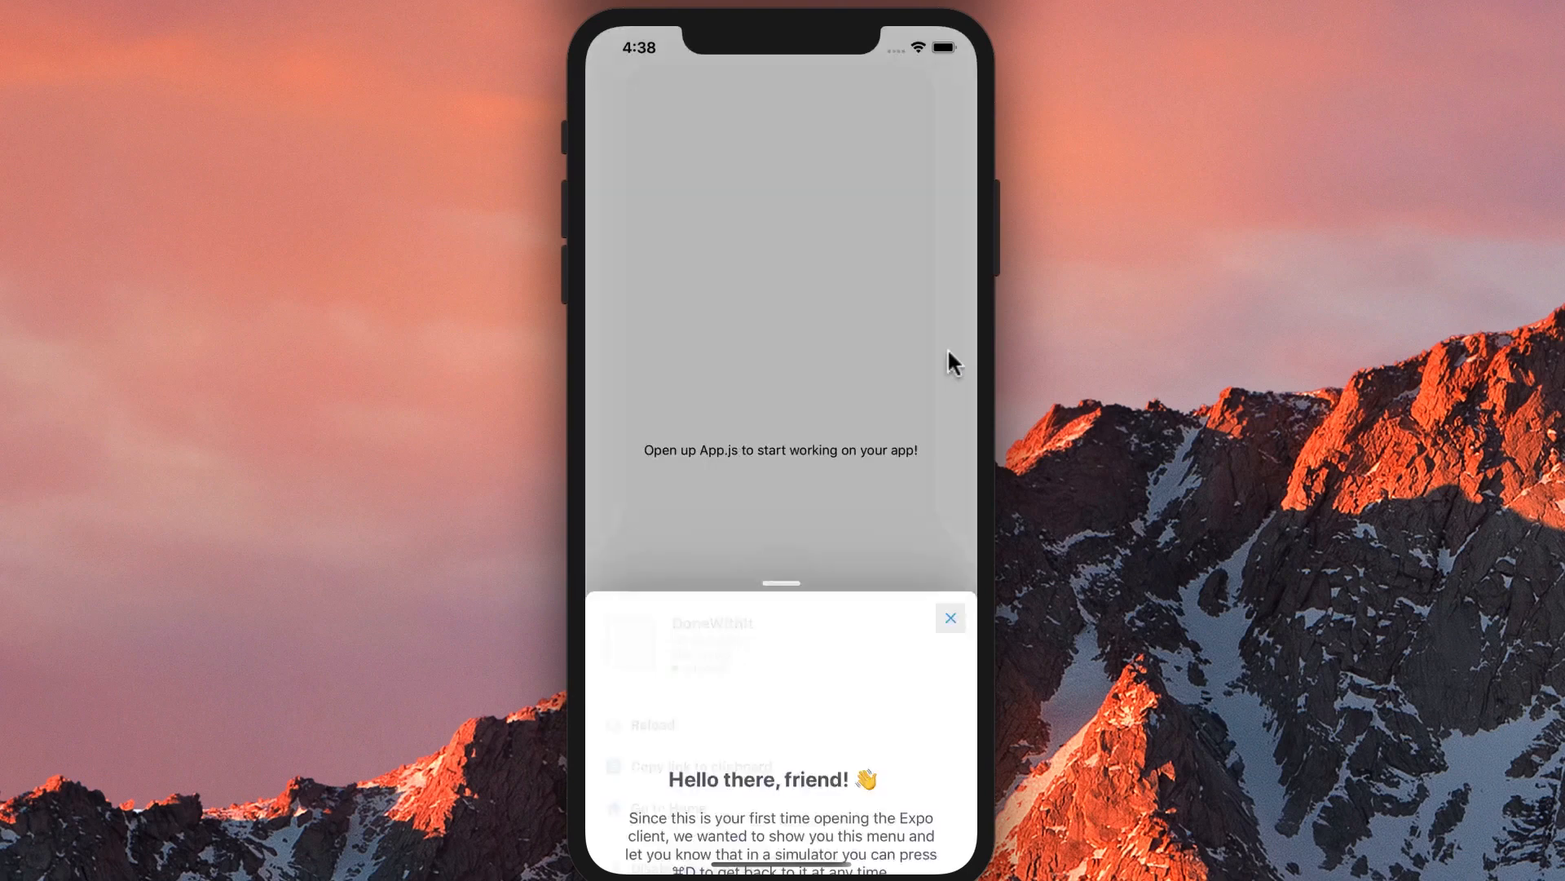
left_click(949, 618)
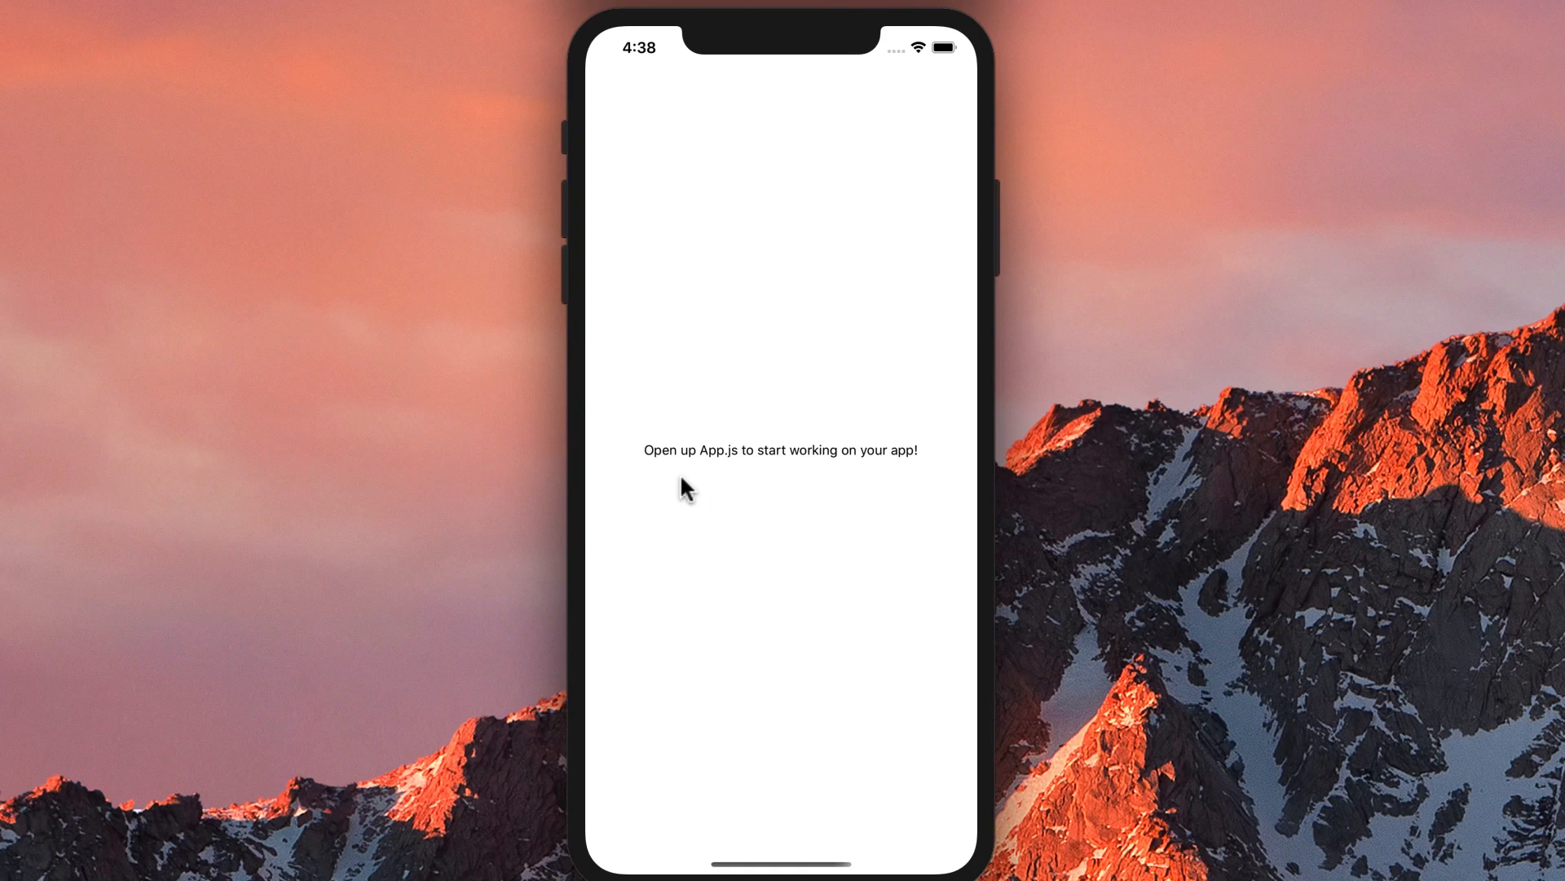
mouse_move(831, 475)
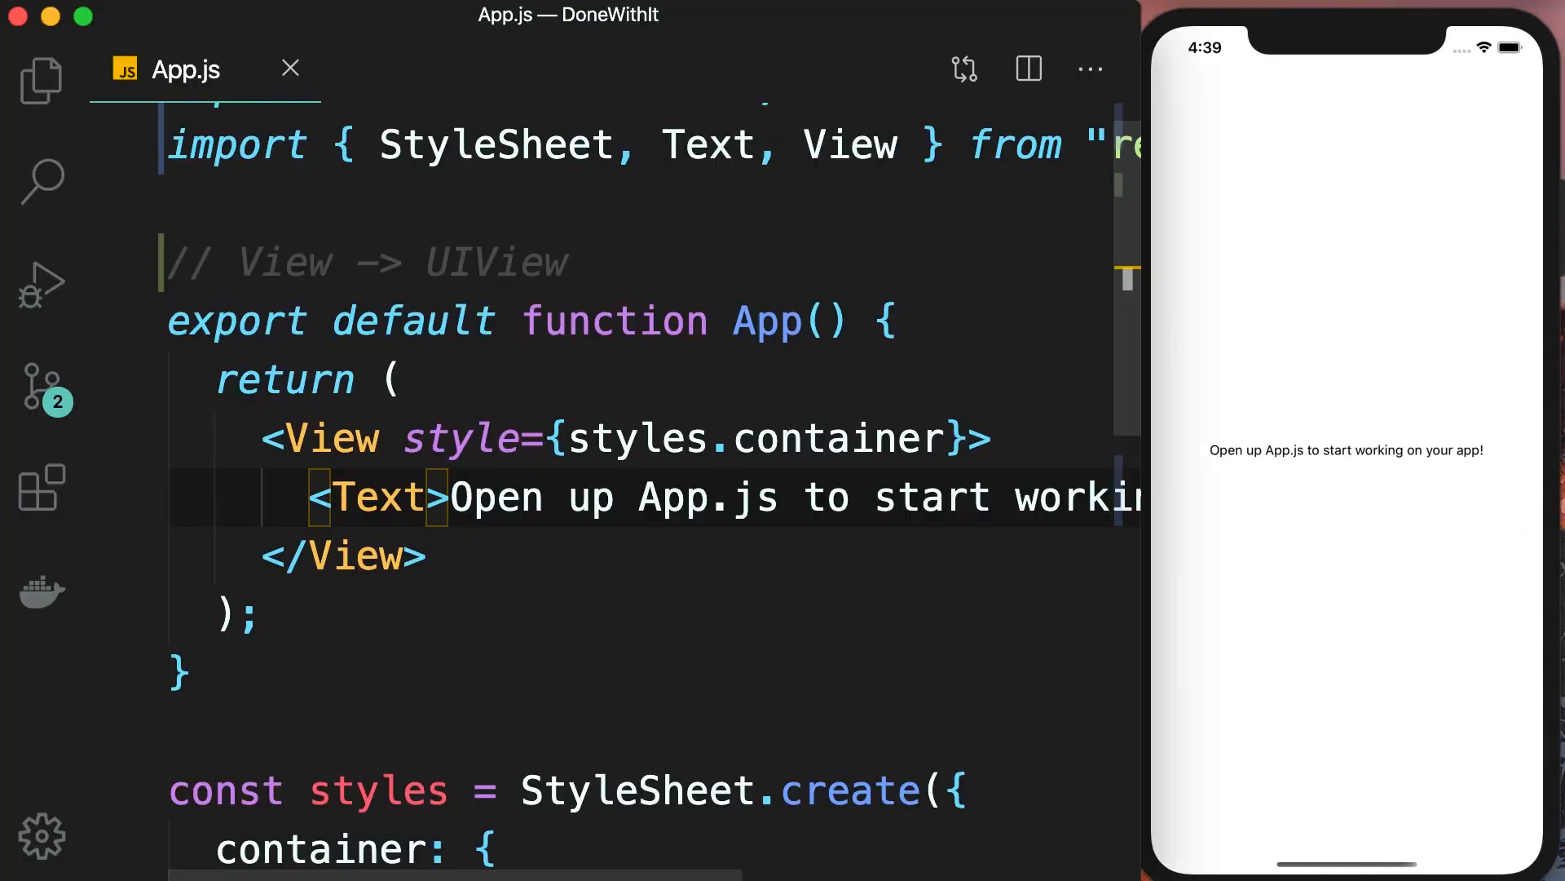
Change App.js's Text element to 'Hello World' so the simulator shows it.
scroll("right", 3)
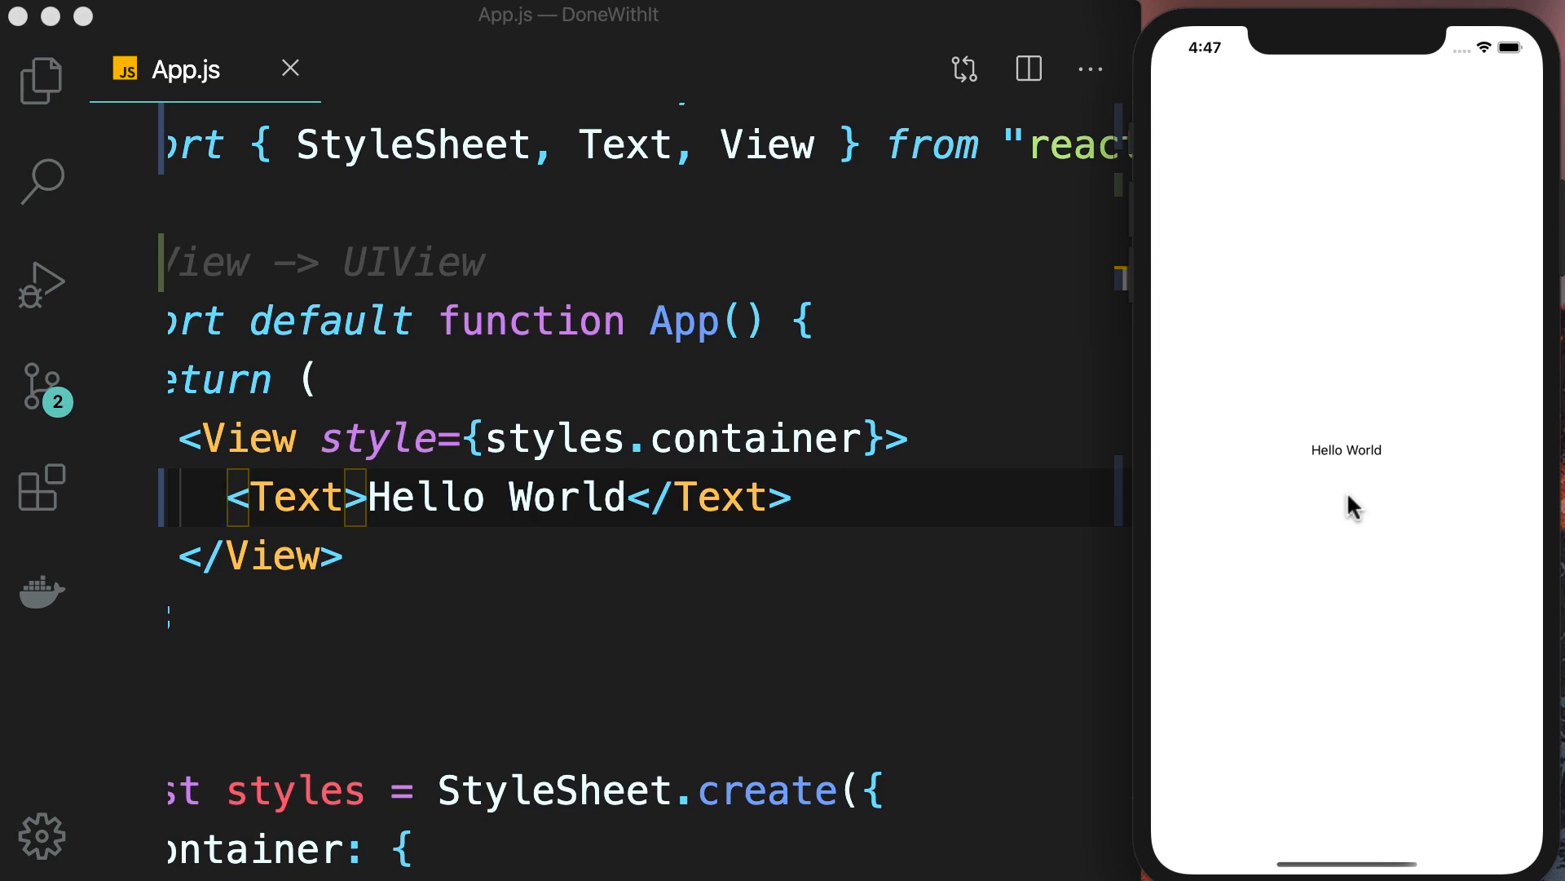
mouse_move(1302, 523)
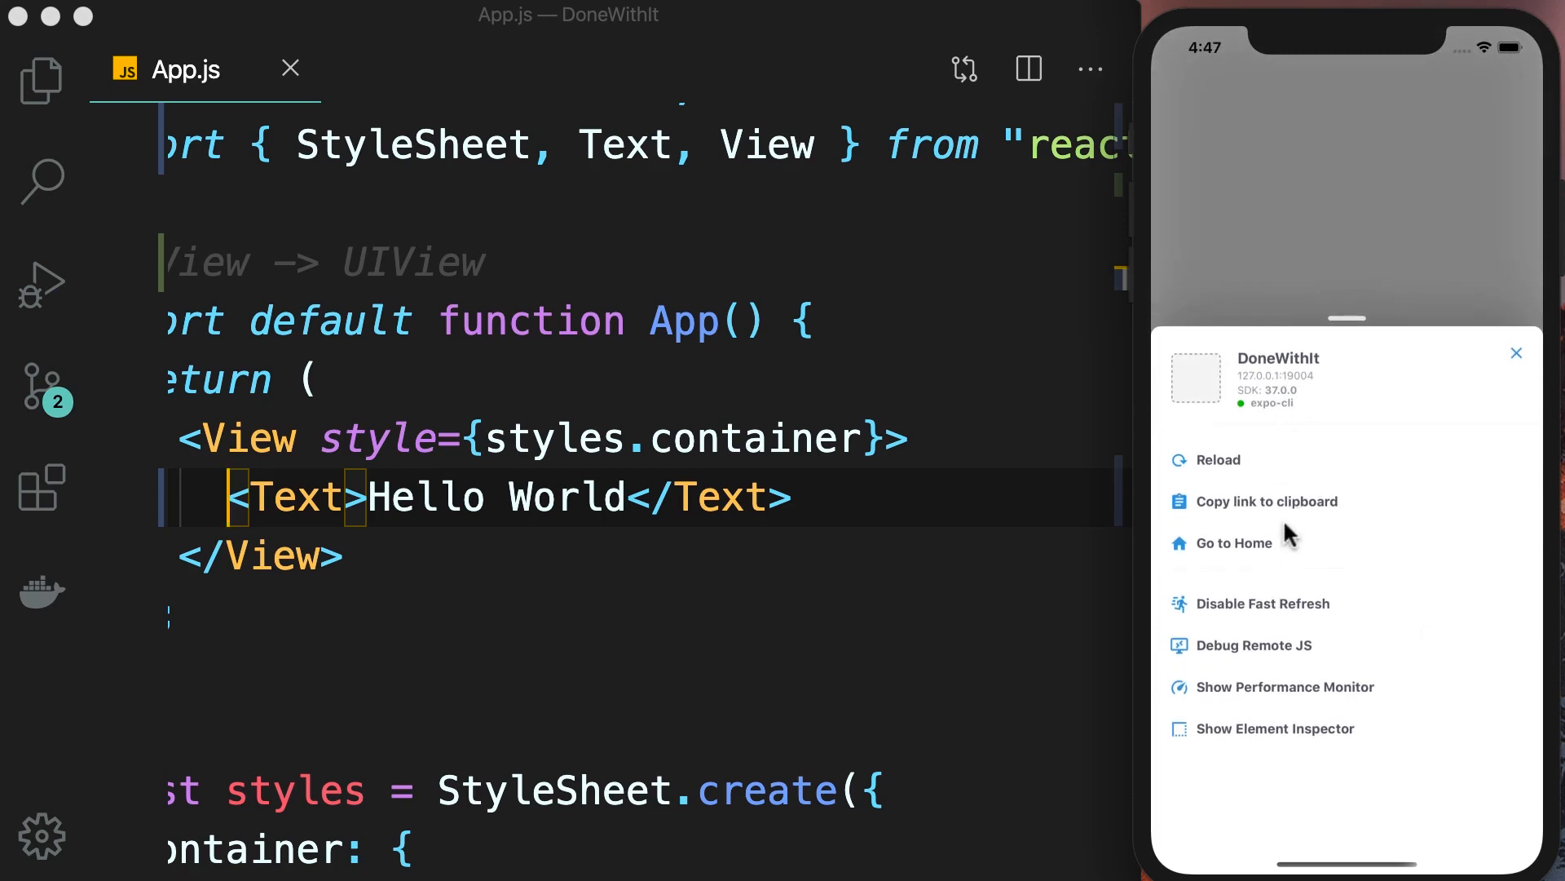
mouse_move(1501, 659)
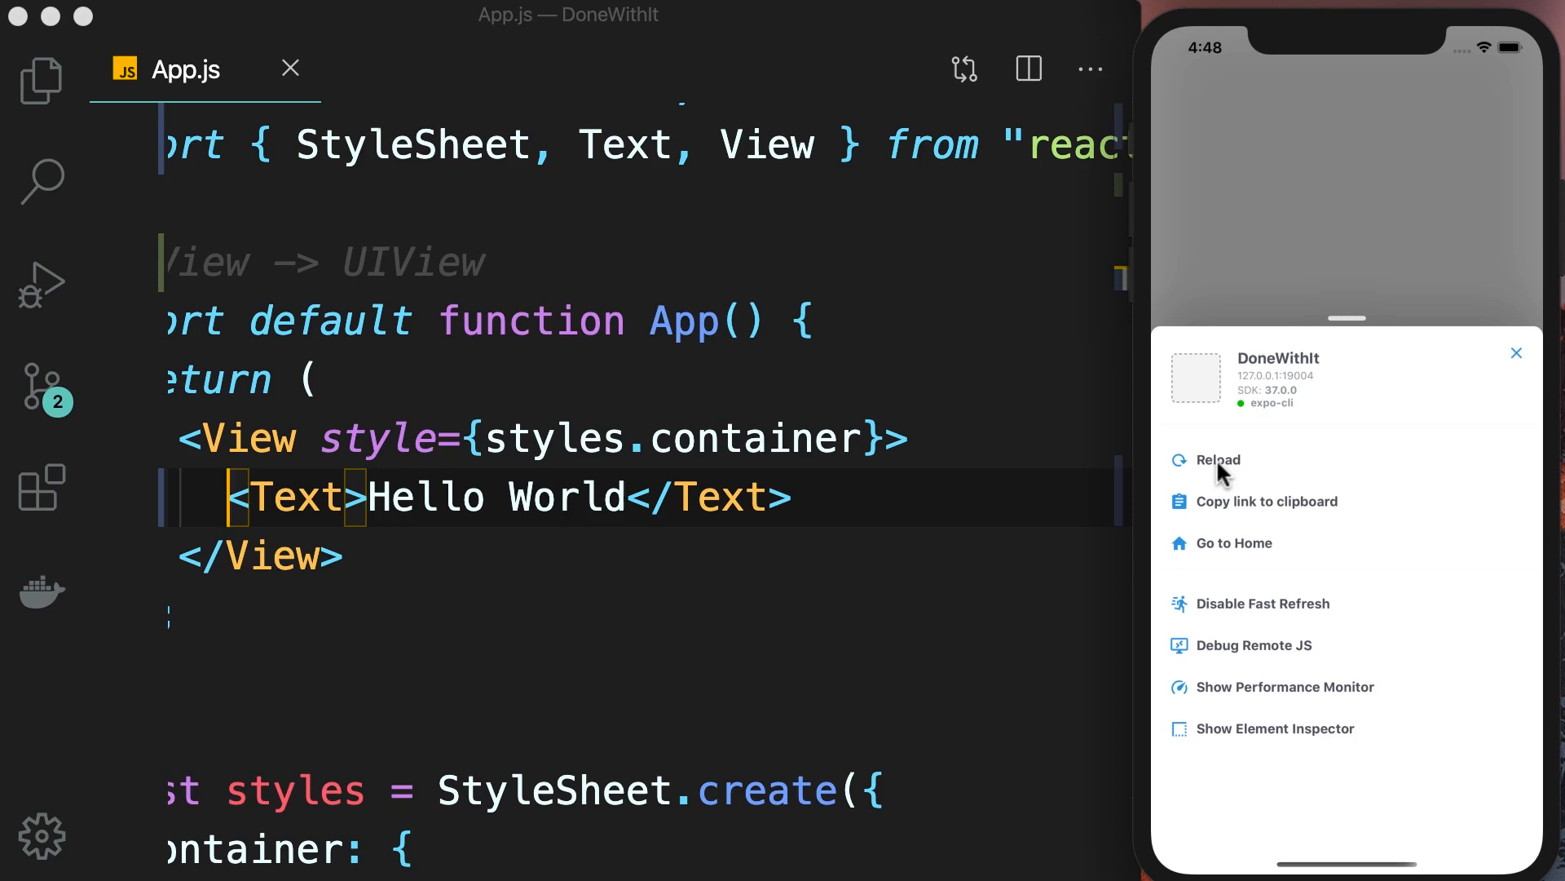
mouse_move(1257, 516)
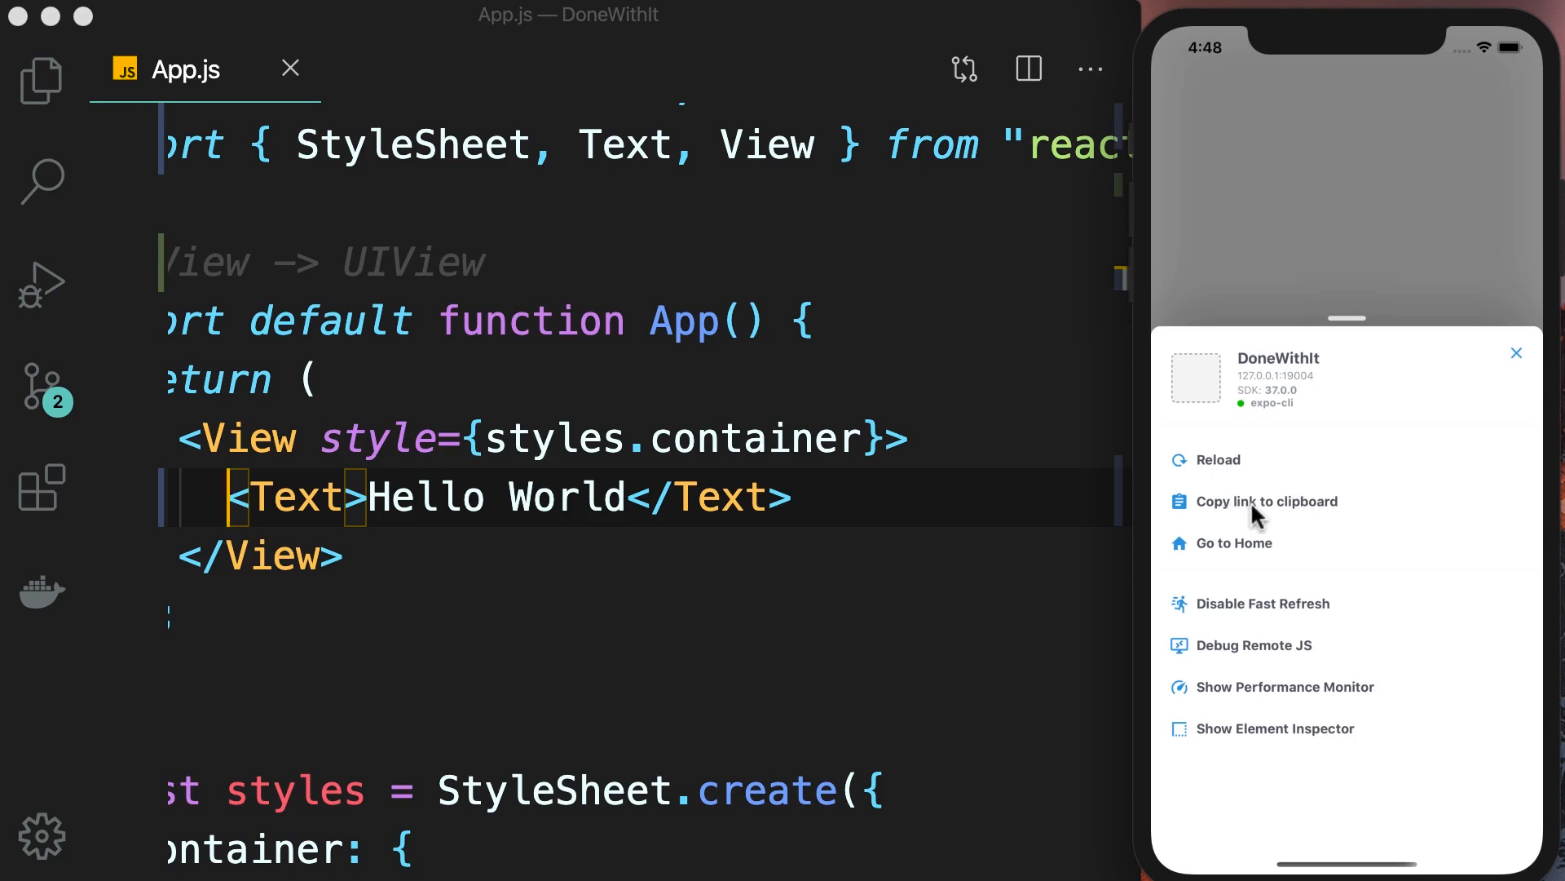
Choose Go to Home in the Expo developer menu to reach the Projects screen.
left_click(1234, 543)
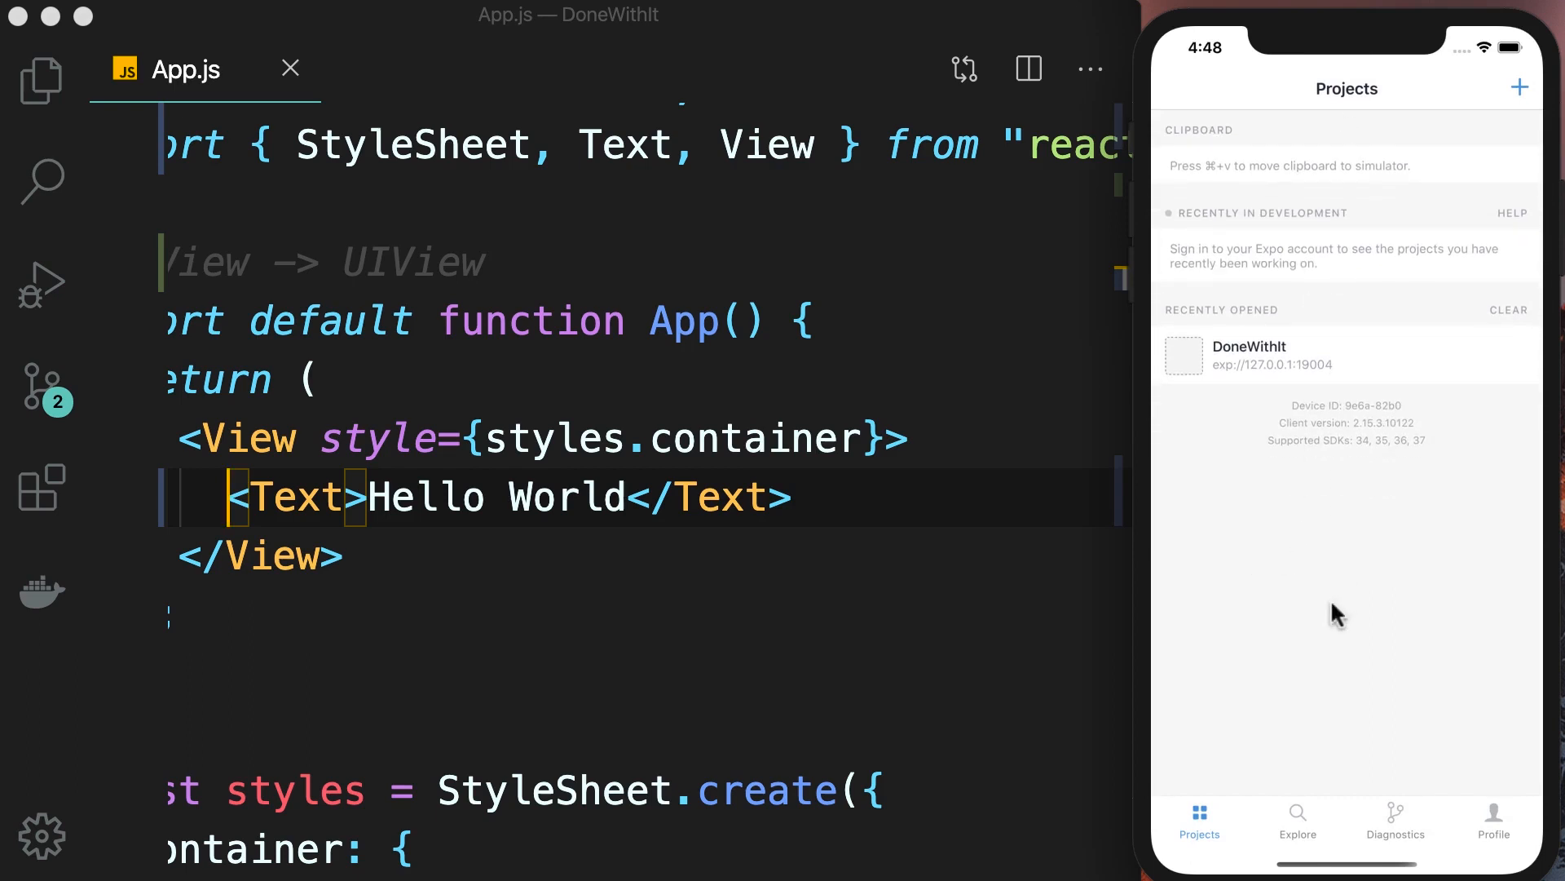
Reopen DoneWithIt from Expo's Recently Opened projects list.
left_click(1248, 355)
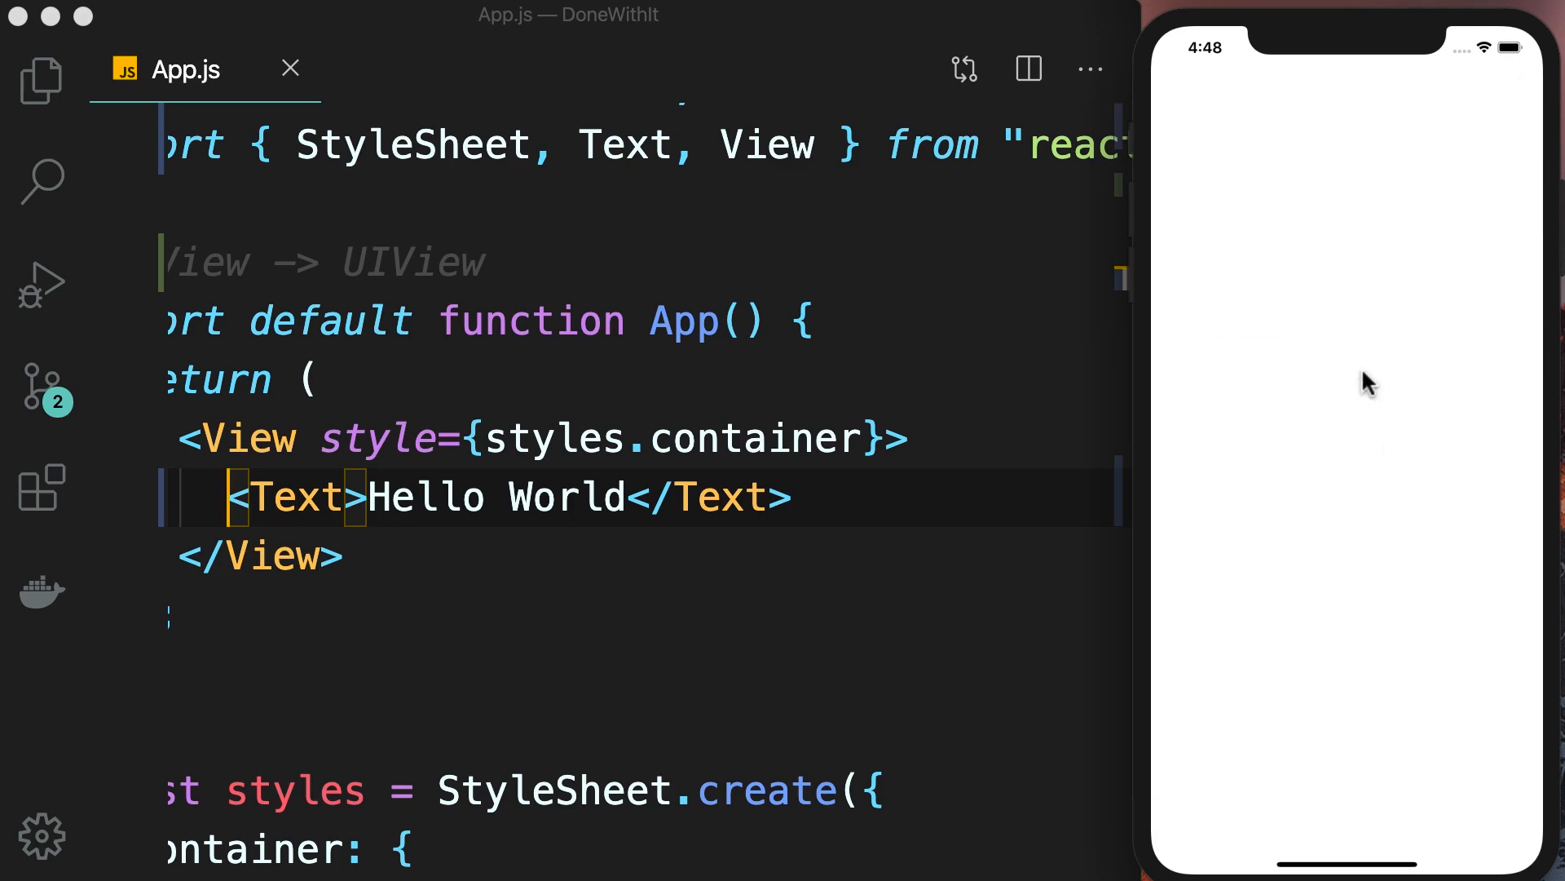